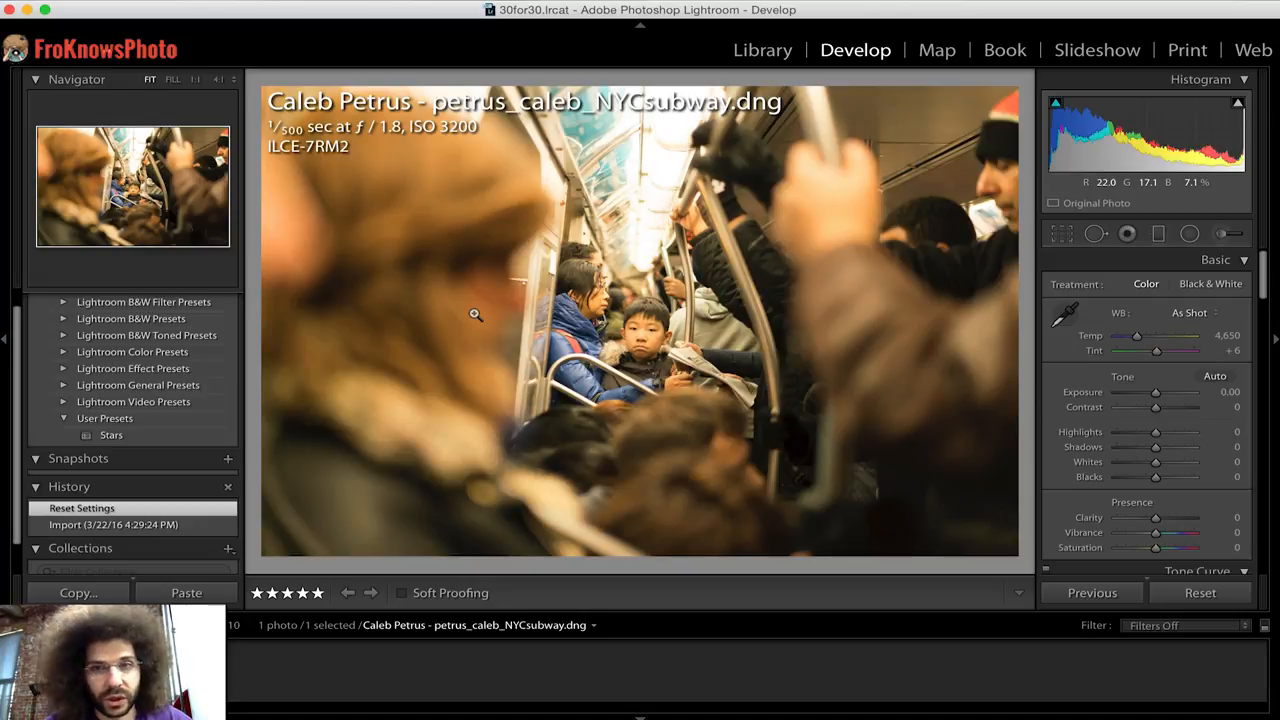
Cool the white balance, raise contrast toward +79 and darken exposure to -0.45
key(Tab)
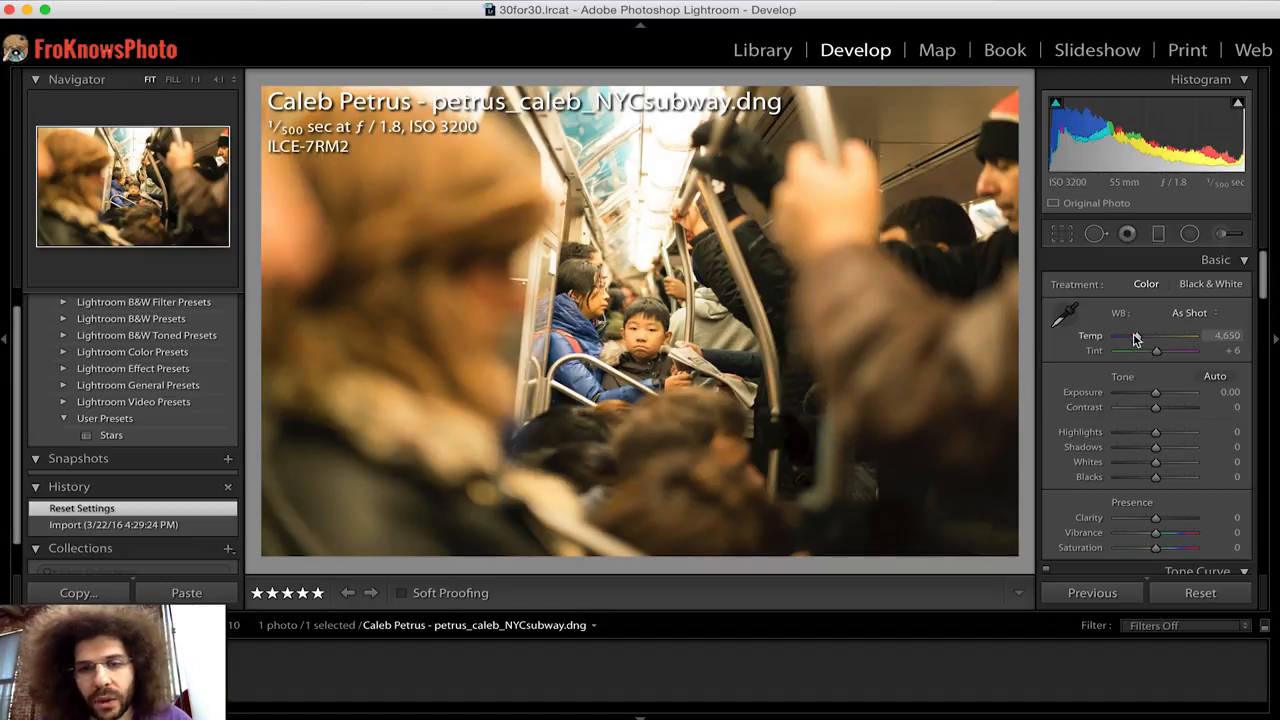
drag(1160, 336, 1124, 336)
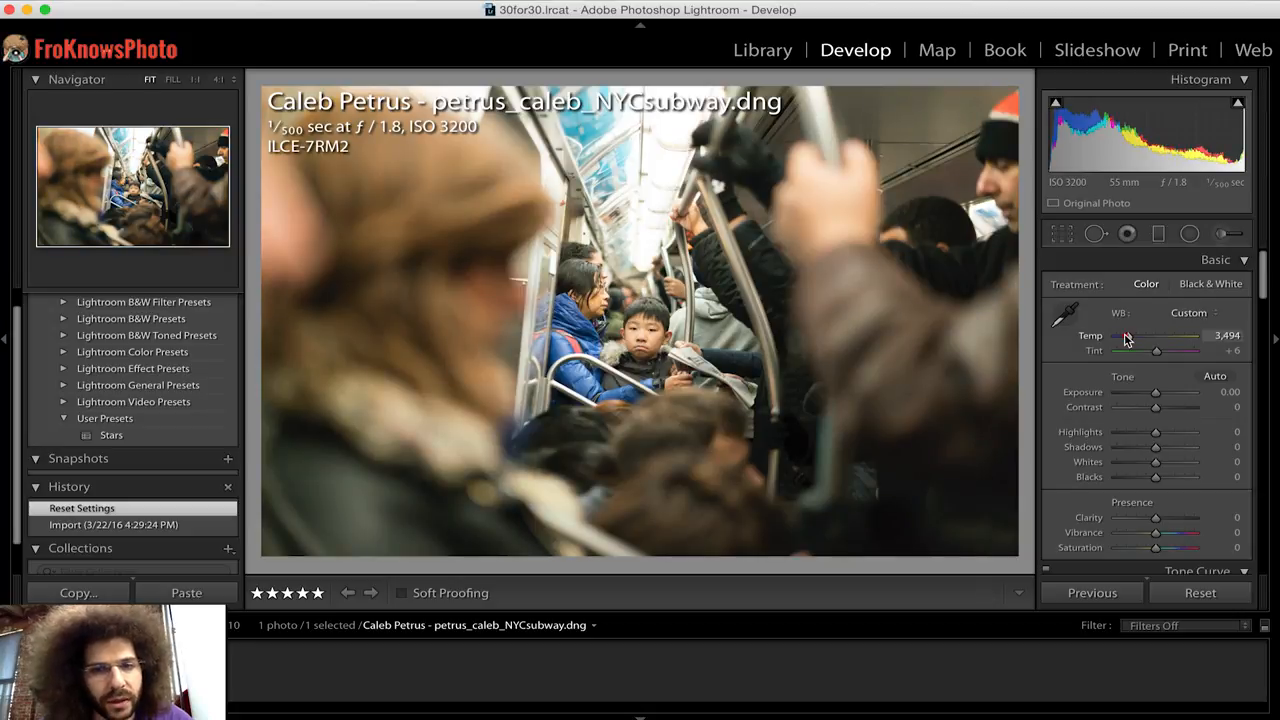
drag(1156, 408, 1172, 408)
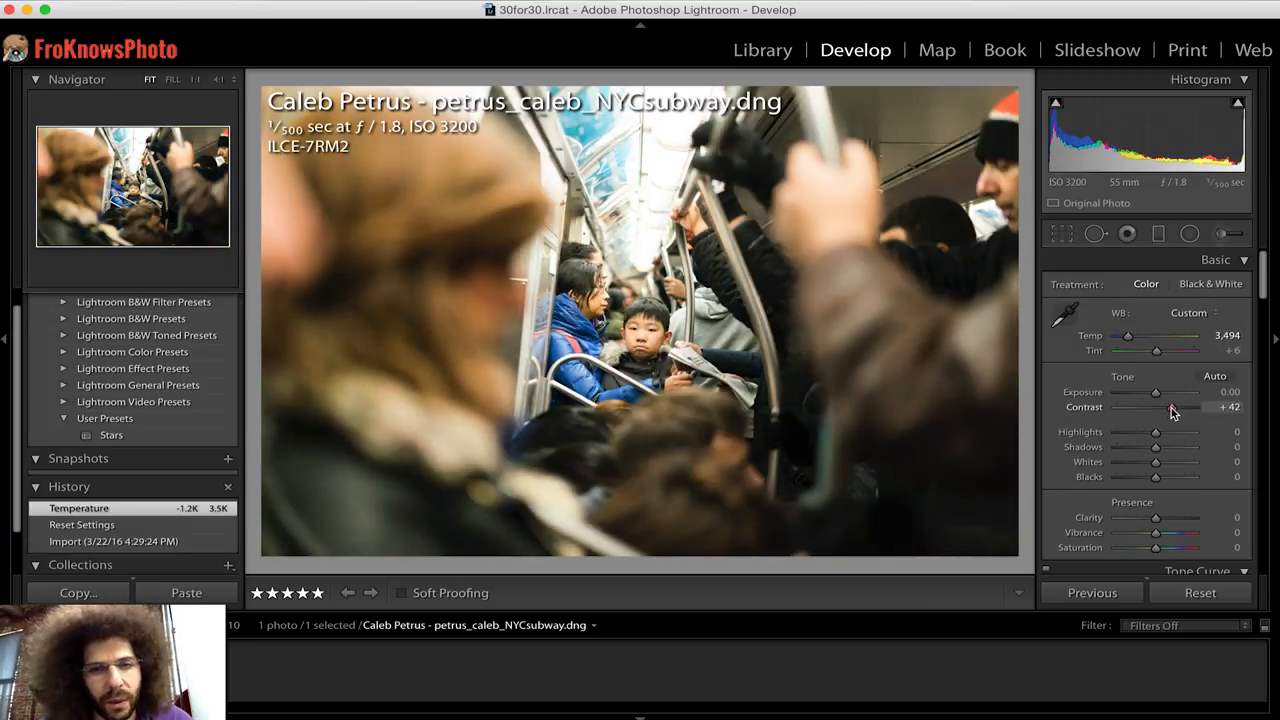
drag(1172, 408, 1178, 408)
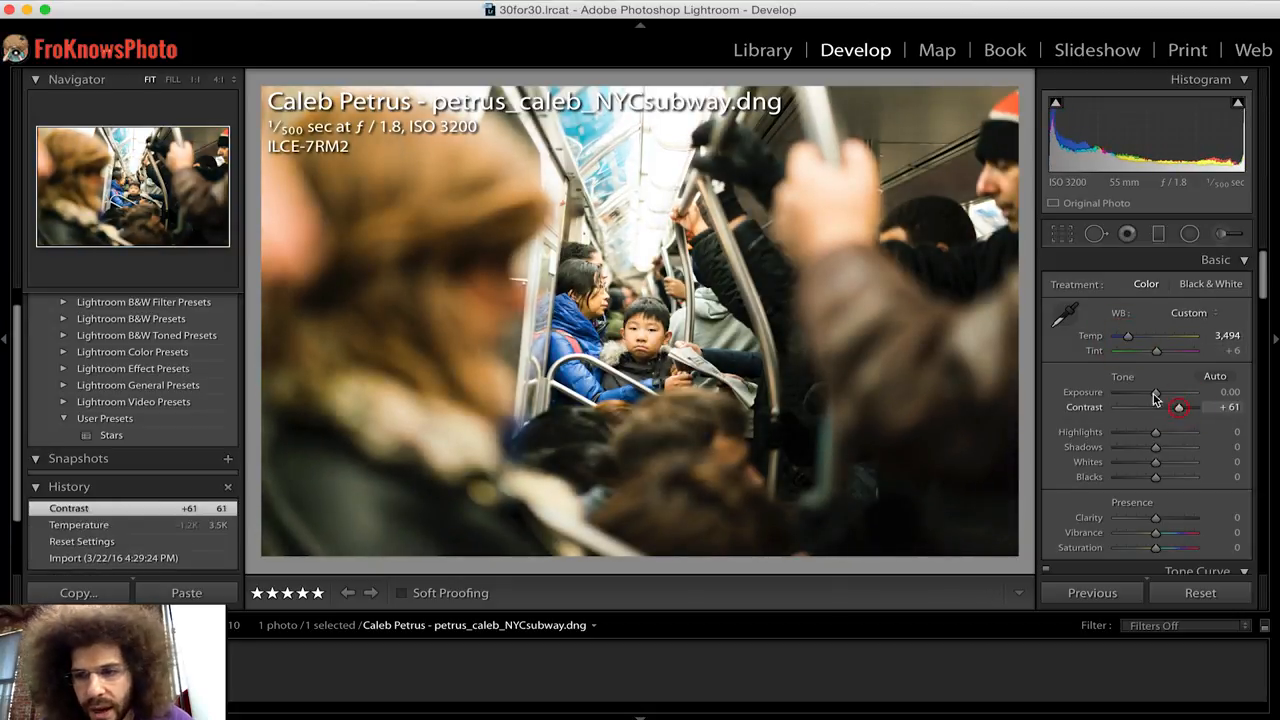
drag(1156, 390, 1148, 390)
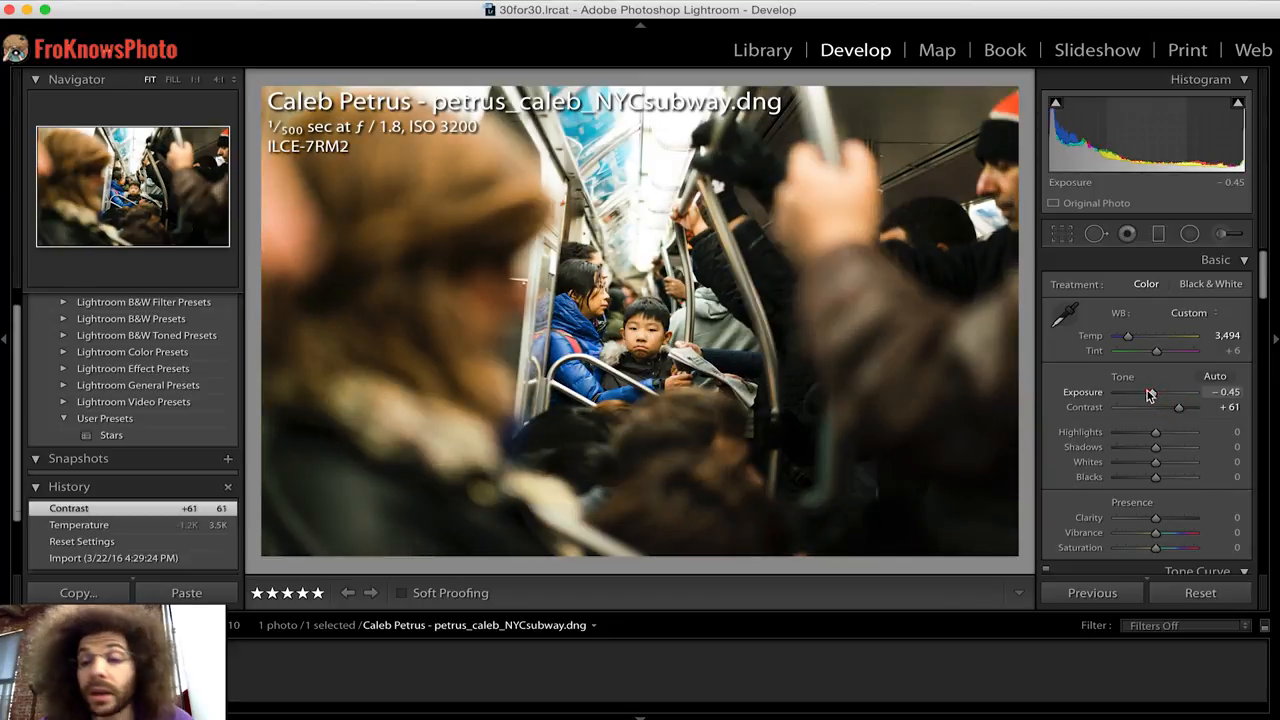
Settle temperature at 3,149, contrast at +79 and tint at +4
drag(1128, 336, 1116, 336)
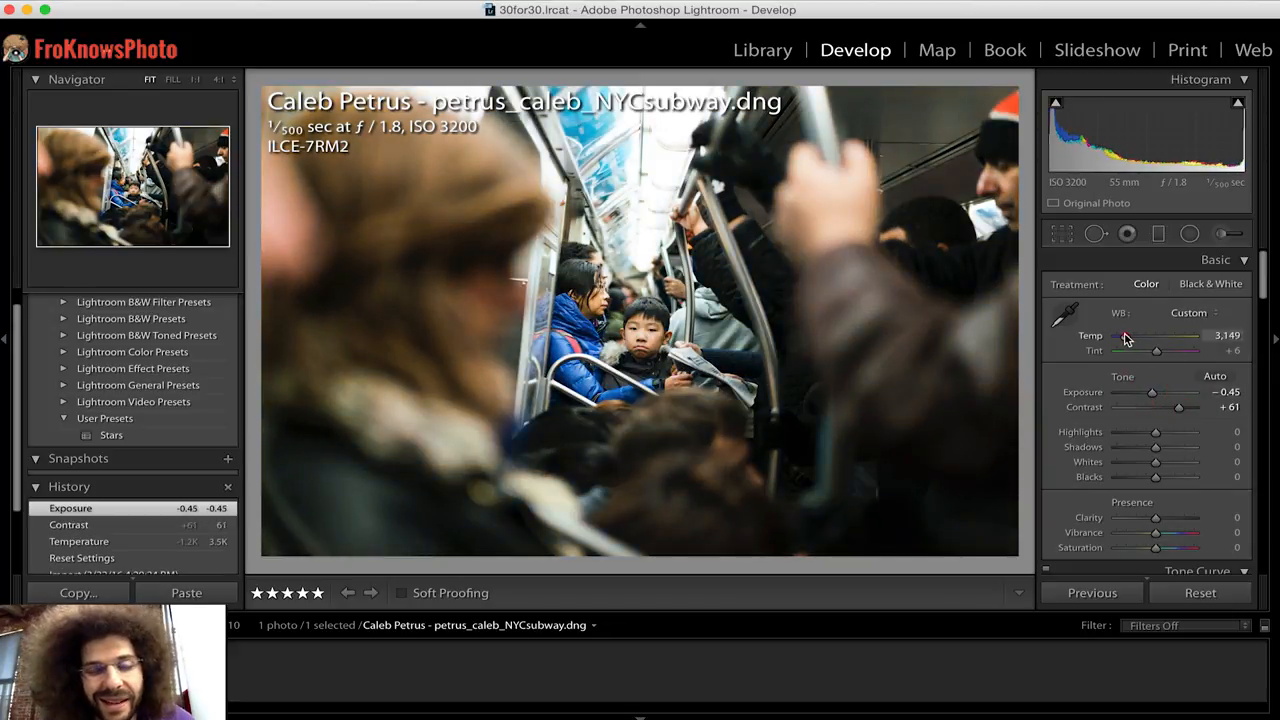
drag(1156, 336, 1124, 336)
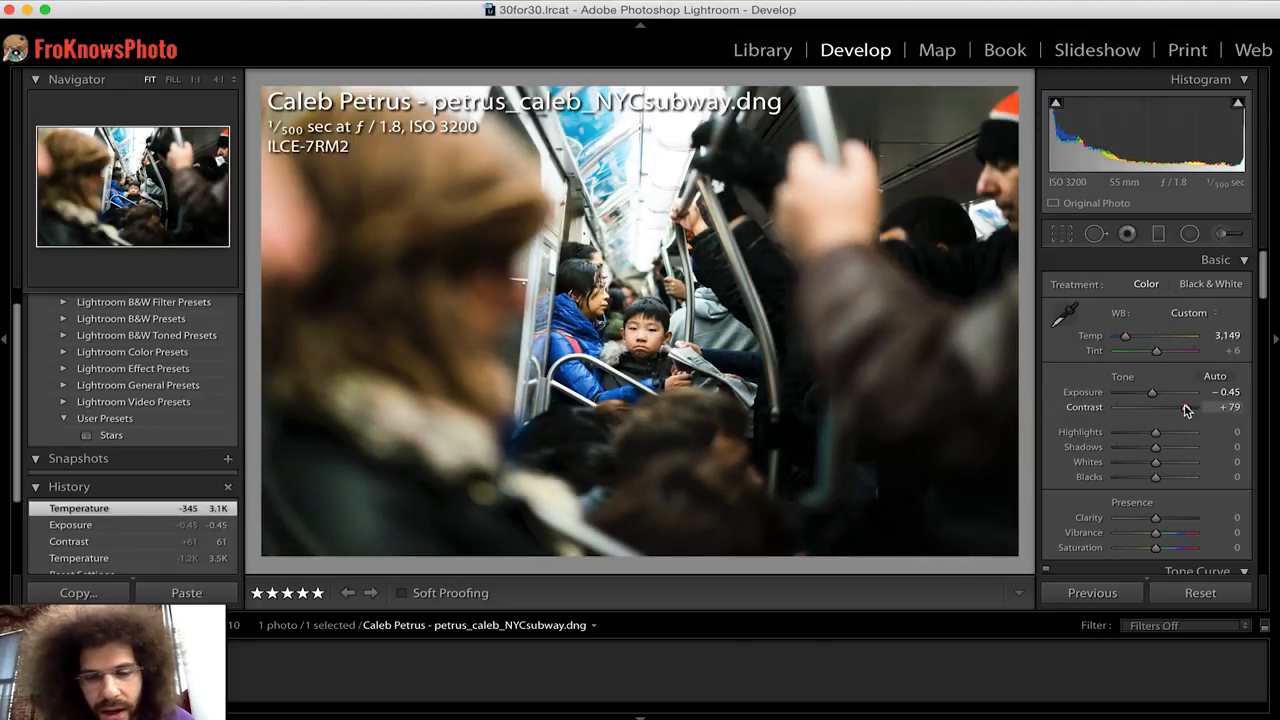
drag(1156, 350, 1152, 350)
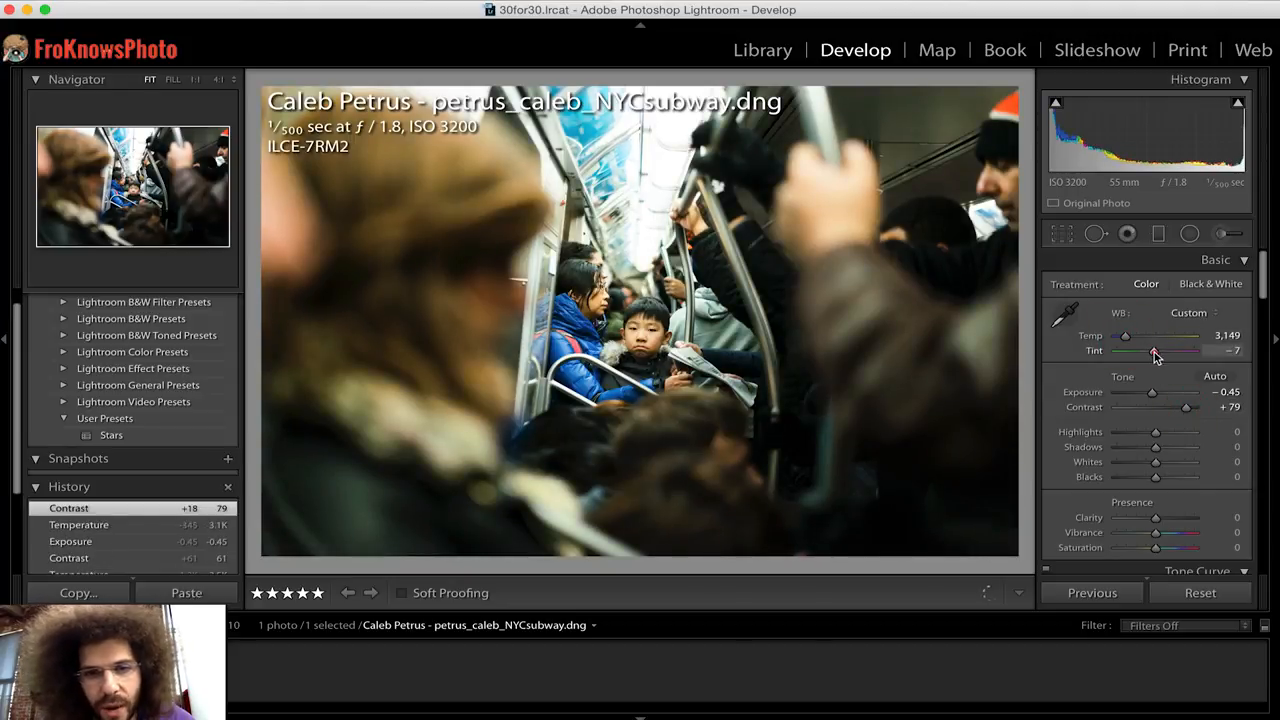
drag(1150, 350, 1162, 350)
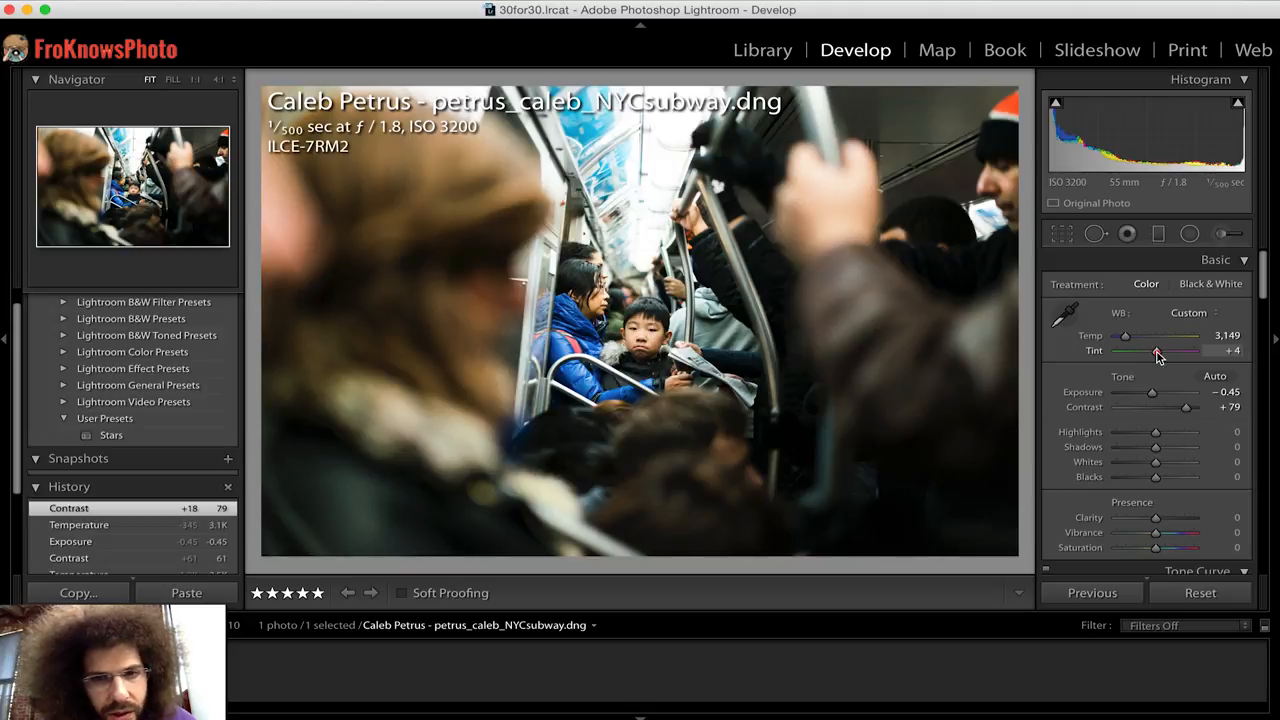
Compare black and white with color, then set exposure -0.30, clarity +19 and blacks -19
click(1212, 284)
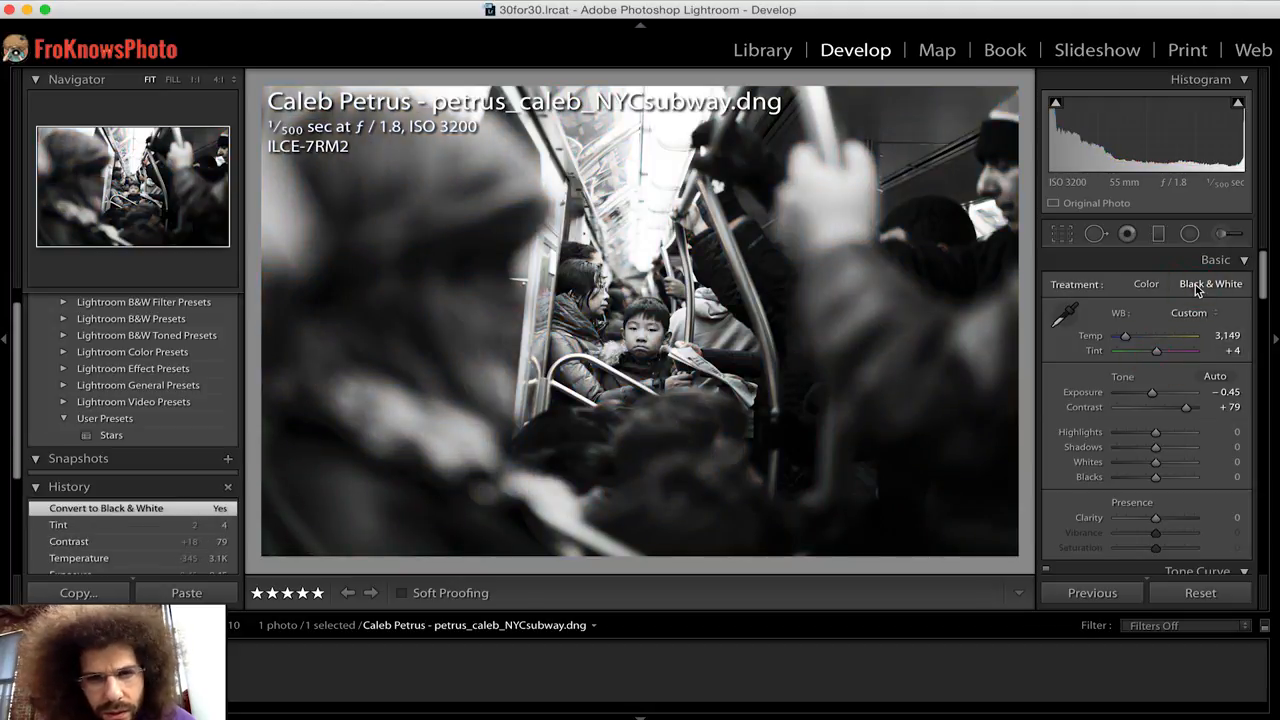
click(1146, 284)
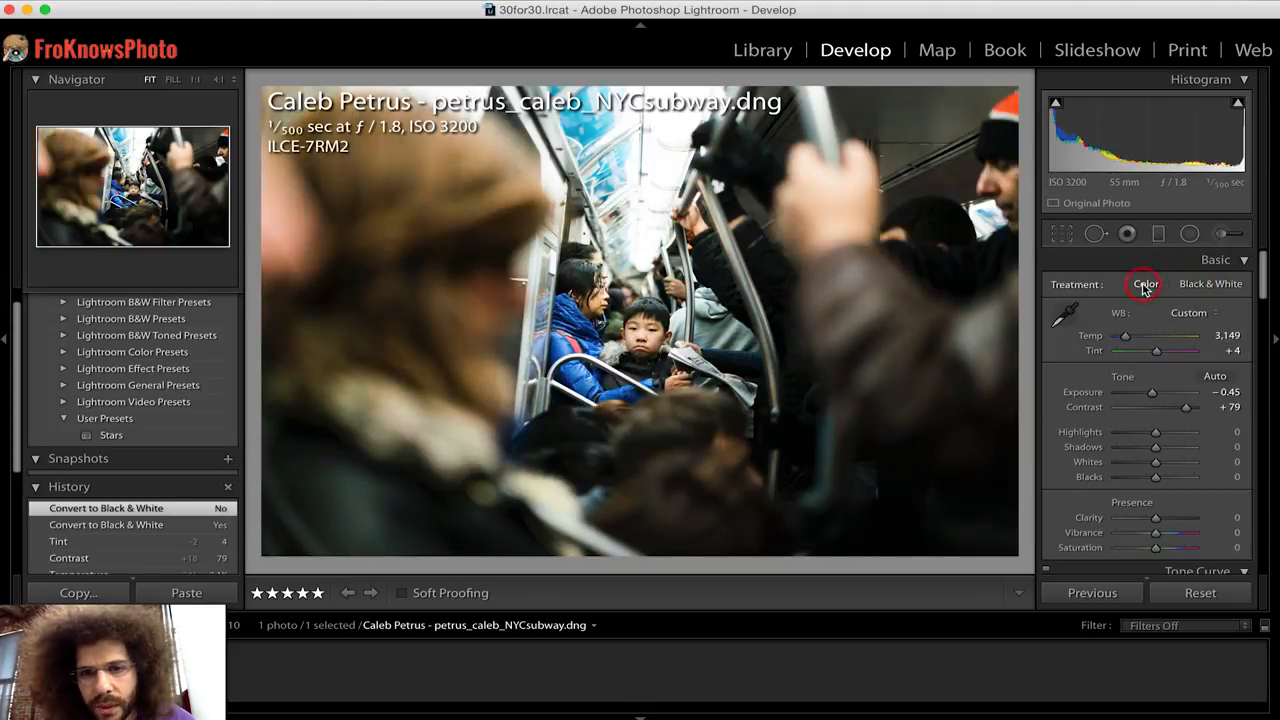
click(1144, 284)
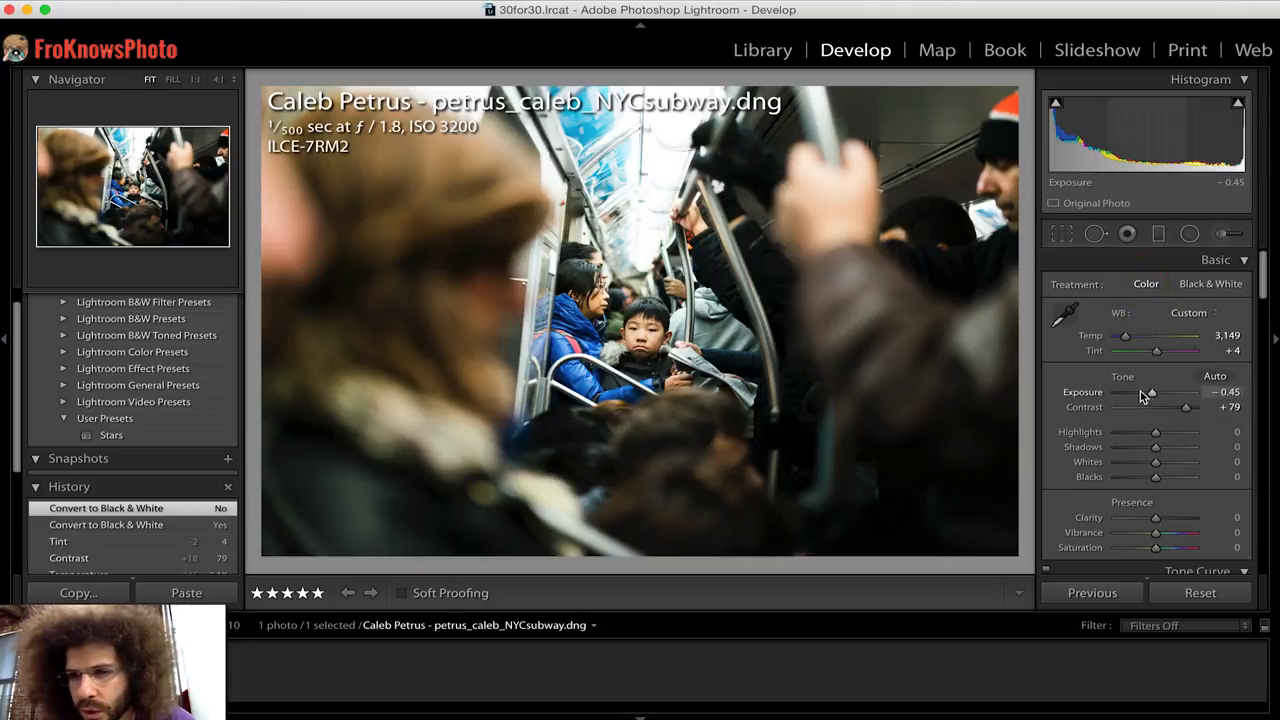
drag(1150, 390, 1152, 390)
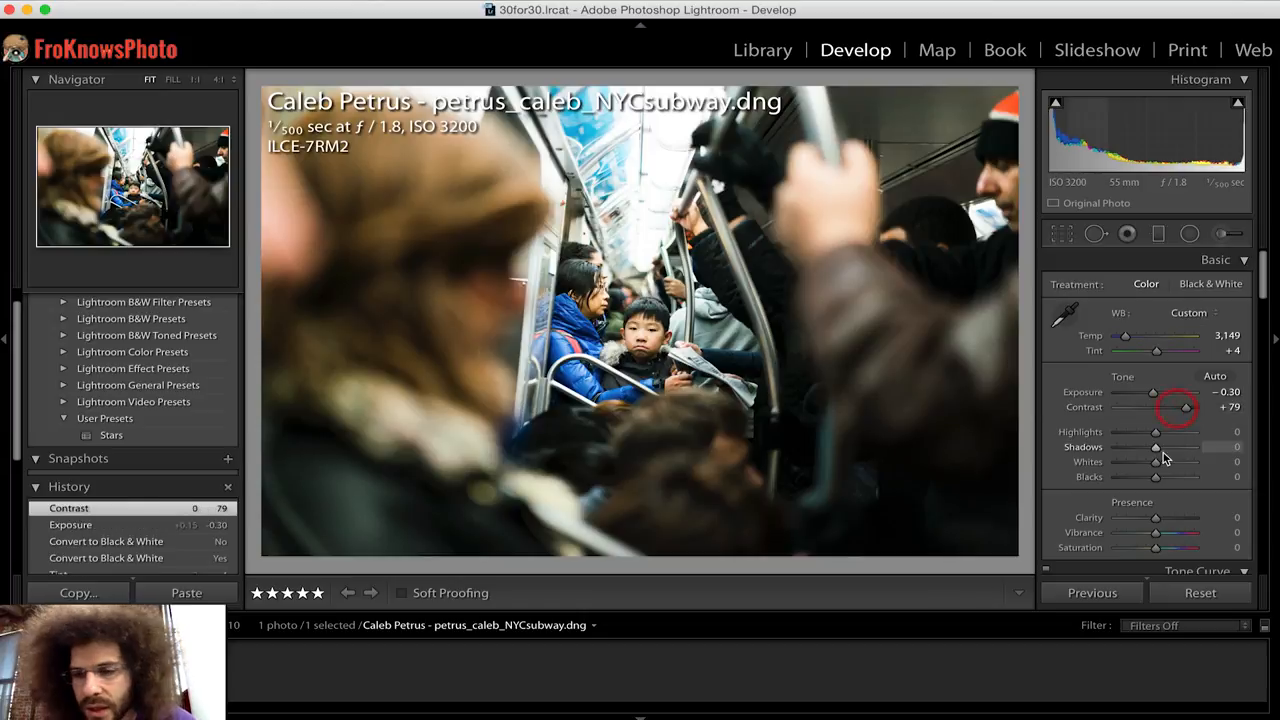
drag(1156, 516, 1162, 516)
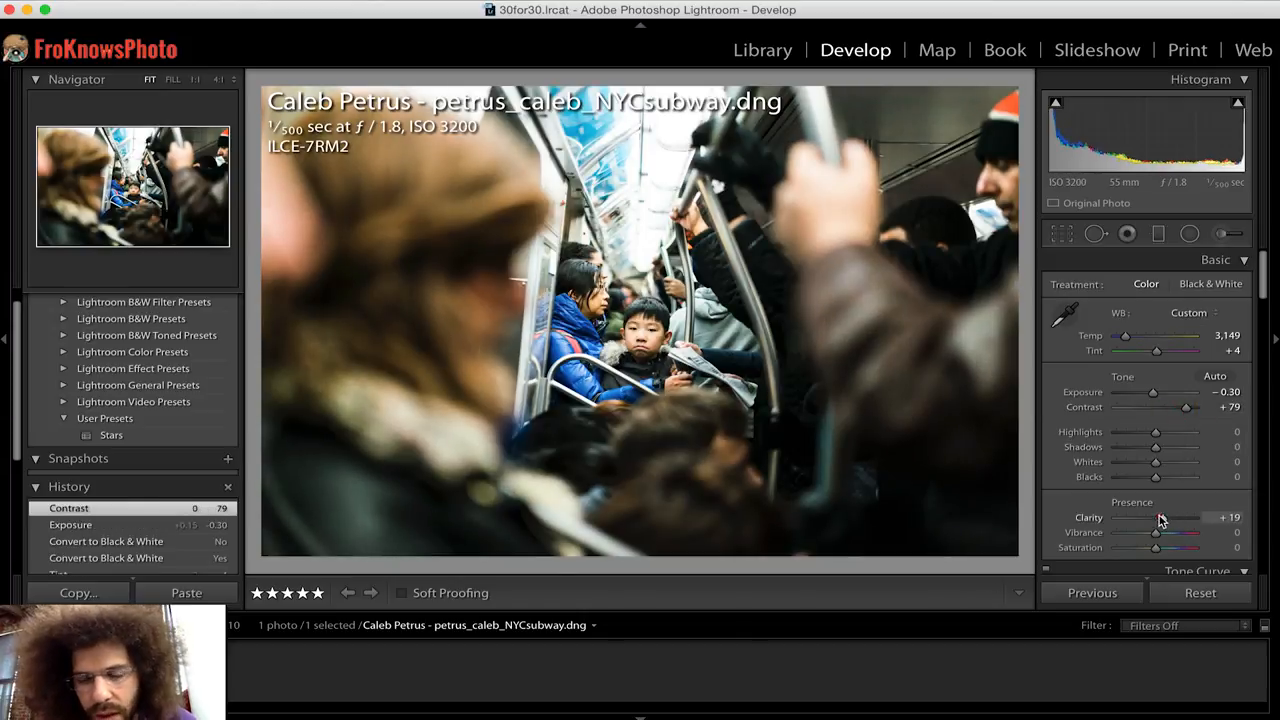
drag(1156, 476, 1144, 476)
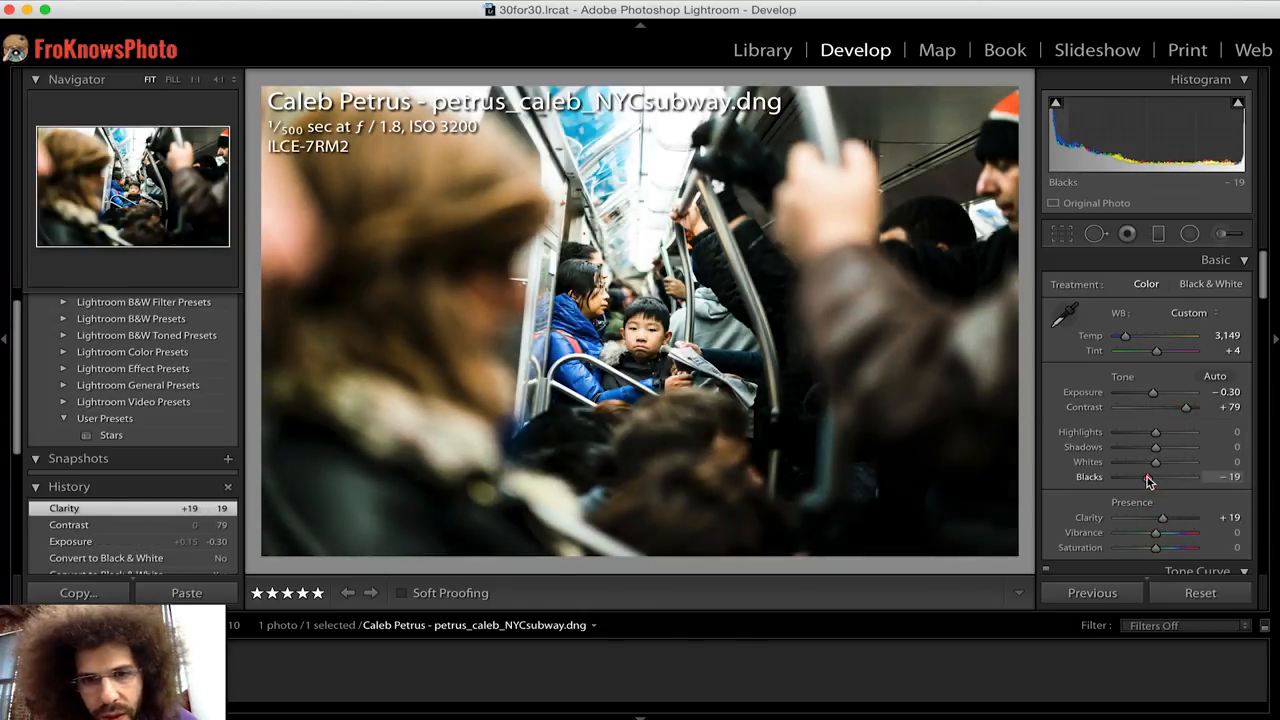
Save the current look as a snapshot named color
click(228, 458)
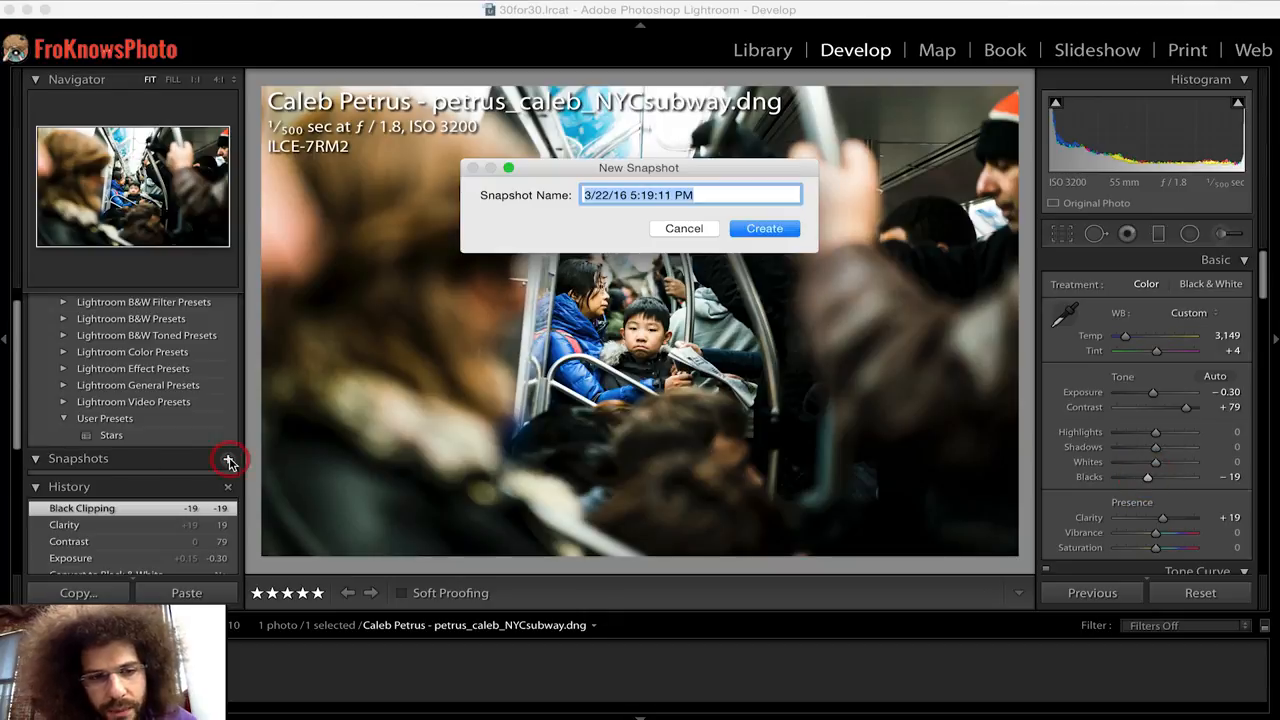
click(764, 228)
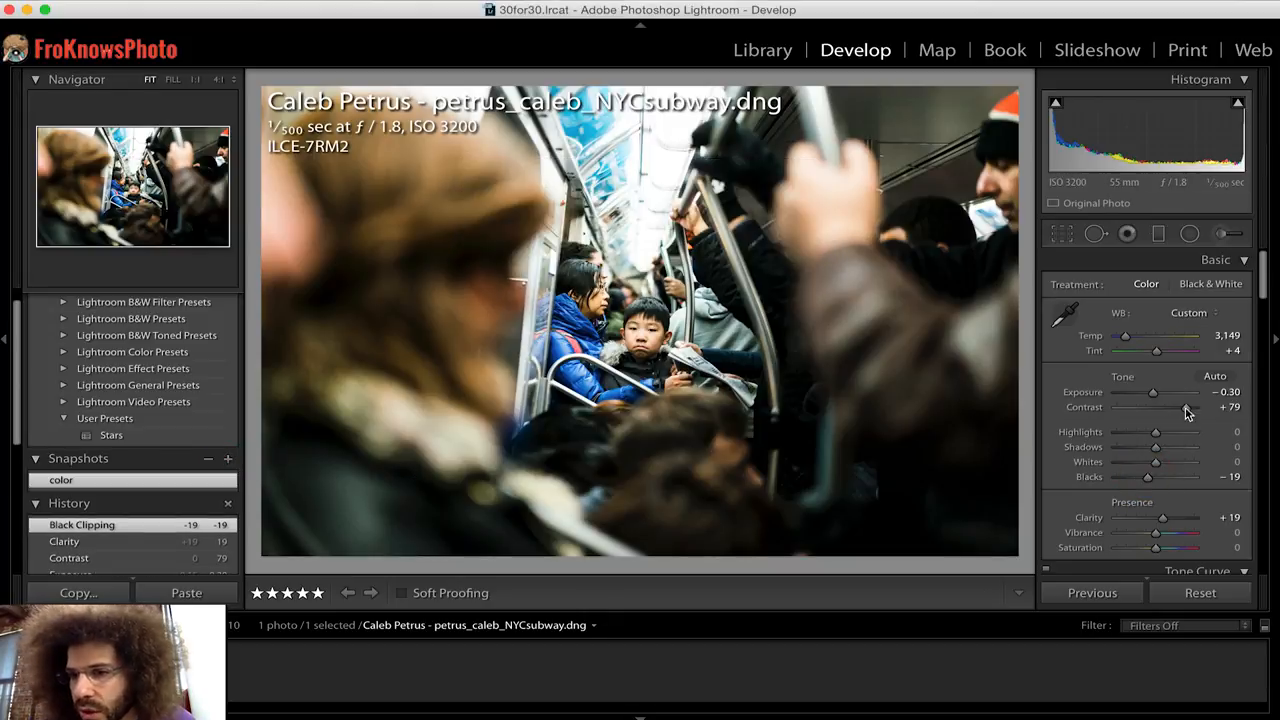
Raise contrast to +82, pull whites to -6 and lift the shadows
drag(1180, 408, 1190, 408)
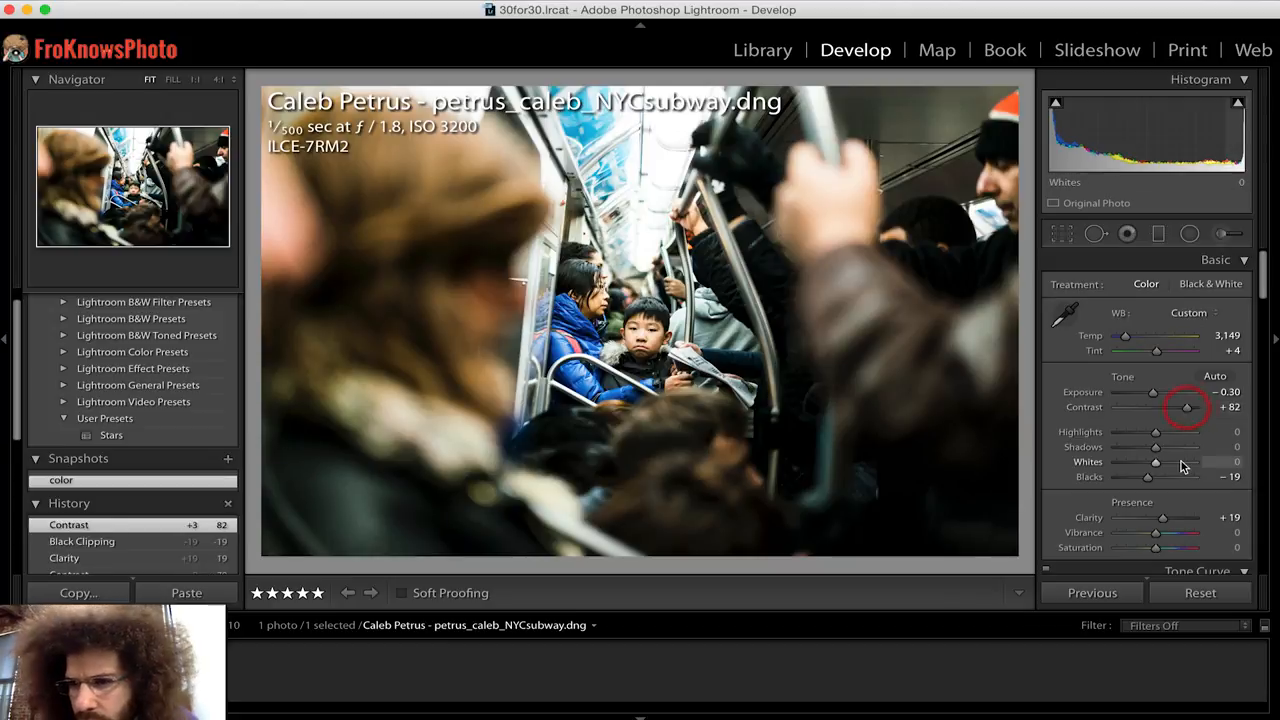
drag(1156, 462, 1150, 462)
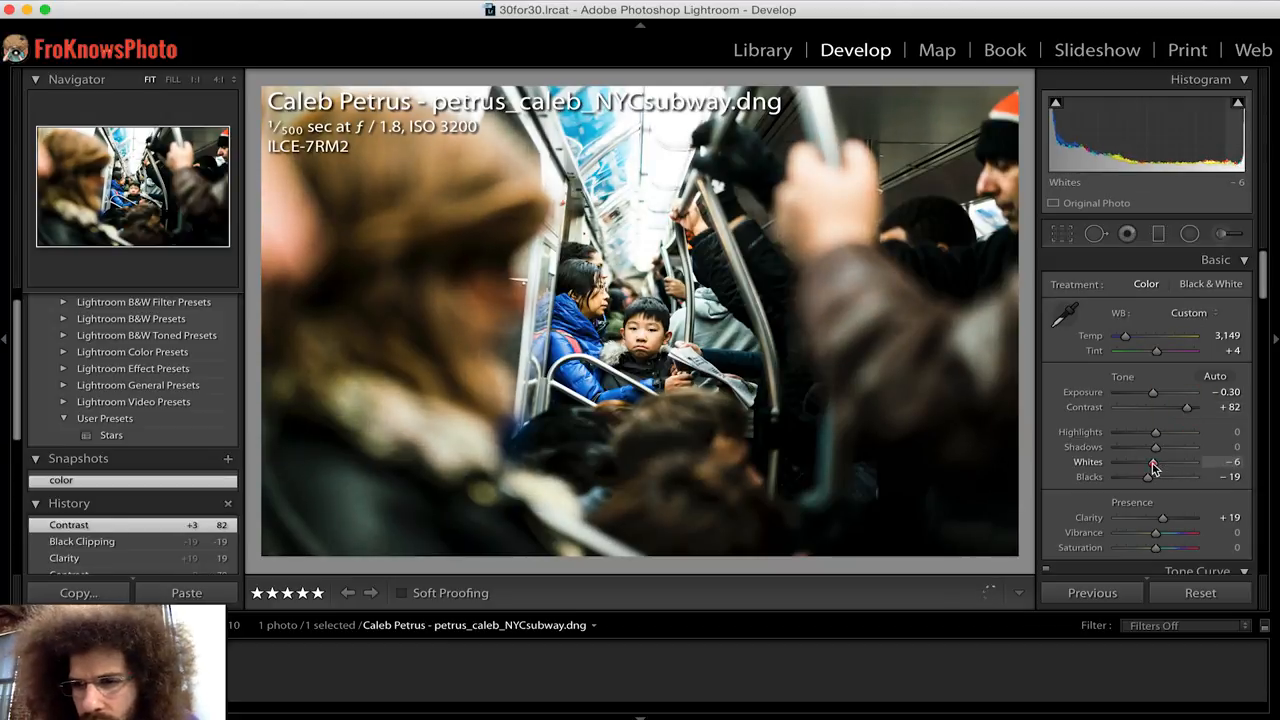
drag(1156, 448, 1184, 448)
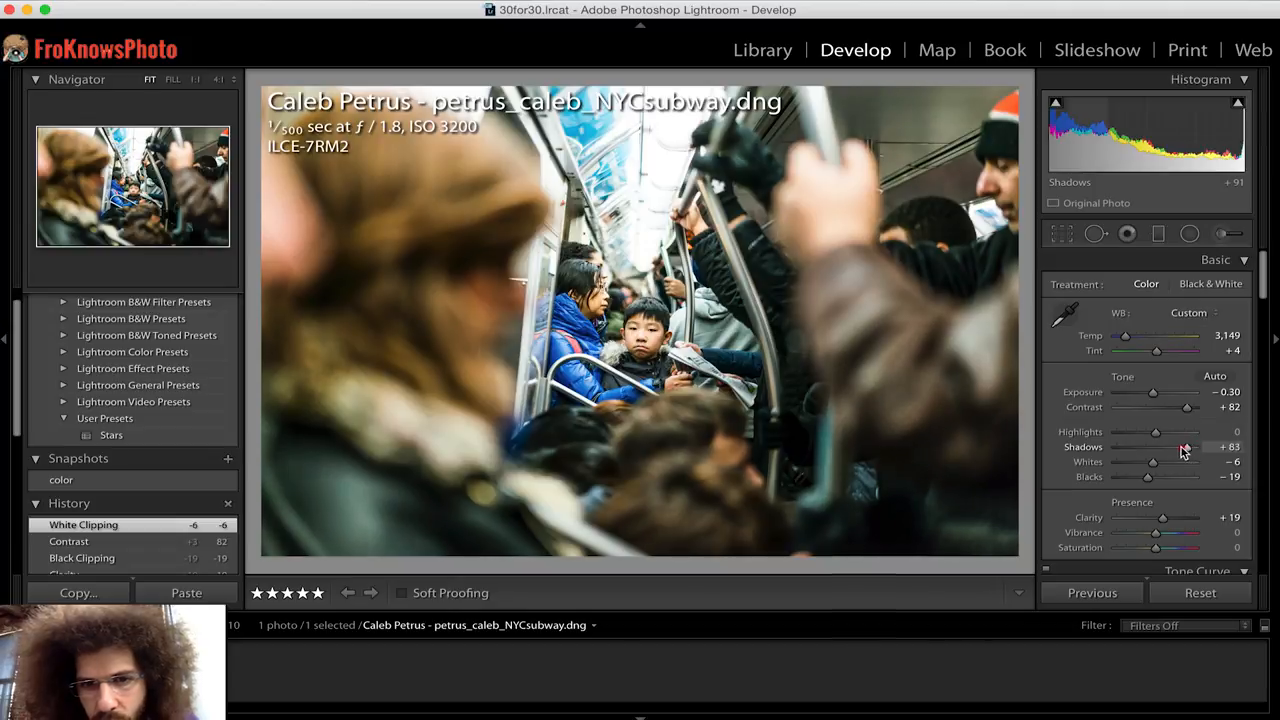
Push shadows to +100, then bring them back down to a darker level
drag(1156, 448, 1196, 448)
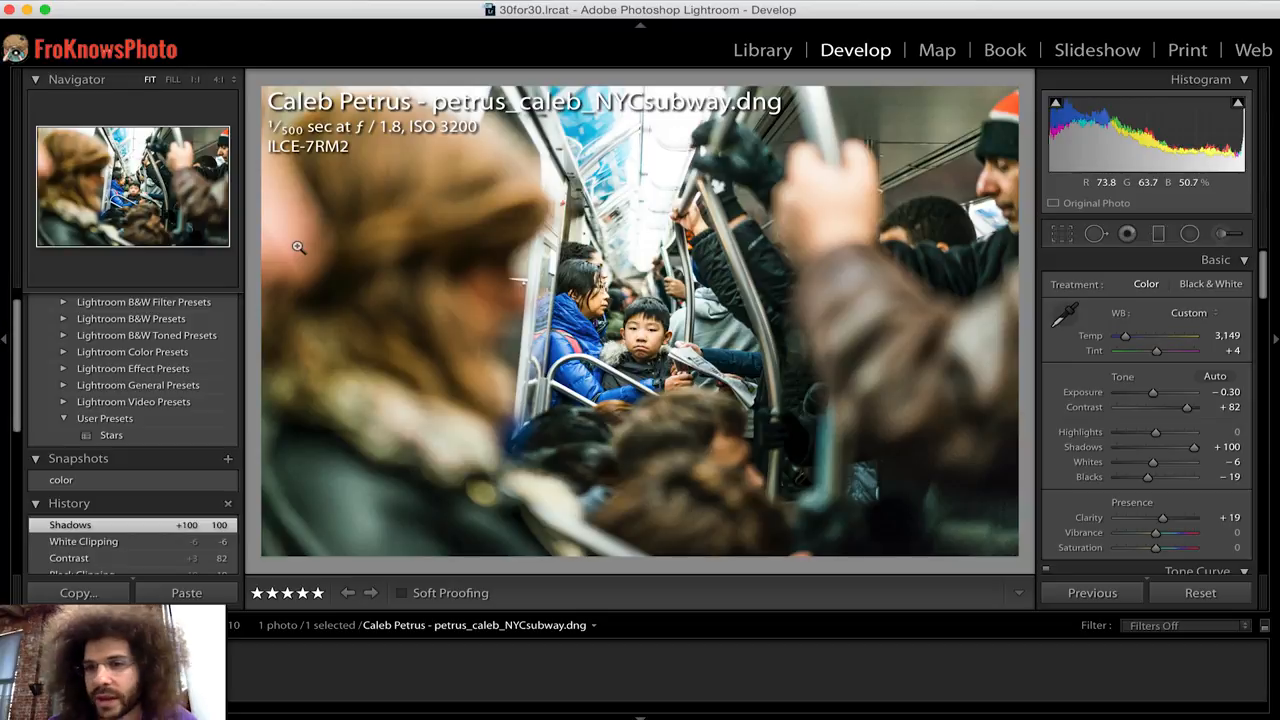
mouse_move(376, 302)
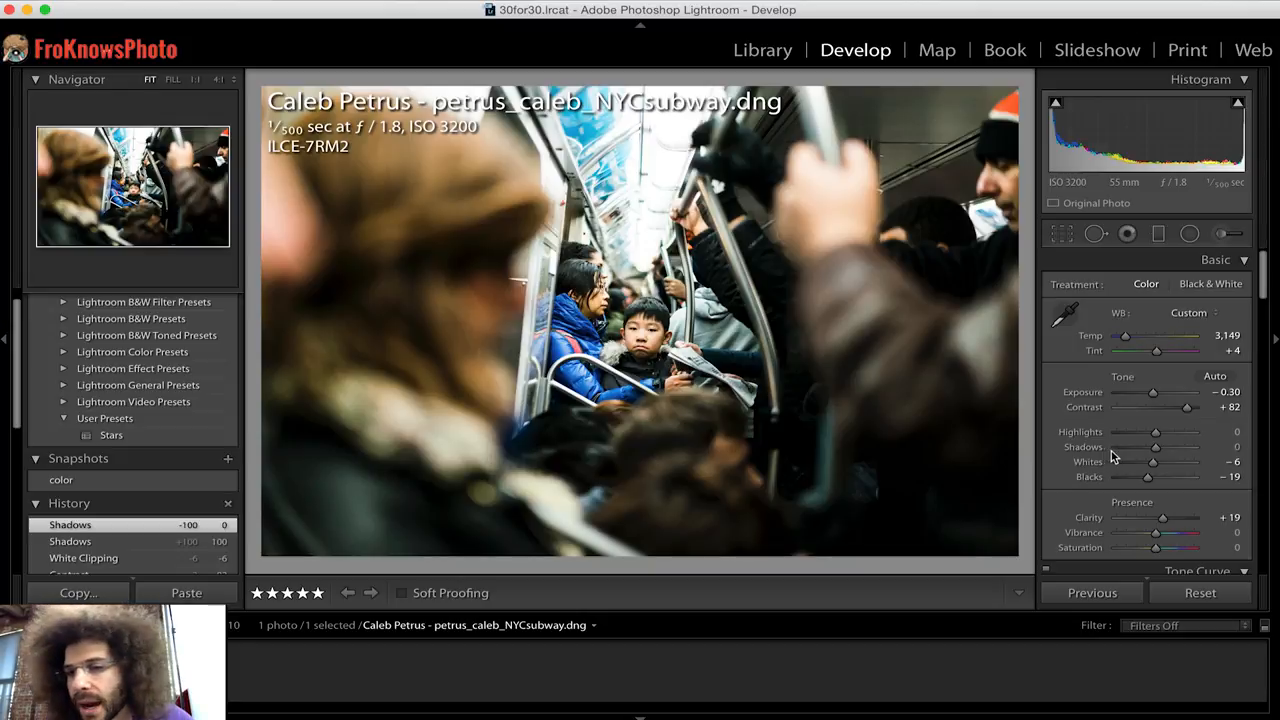
drag(1156, 448, 1148, 448)
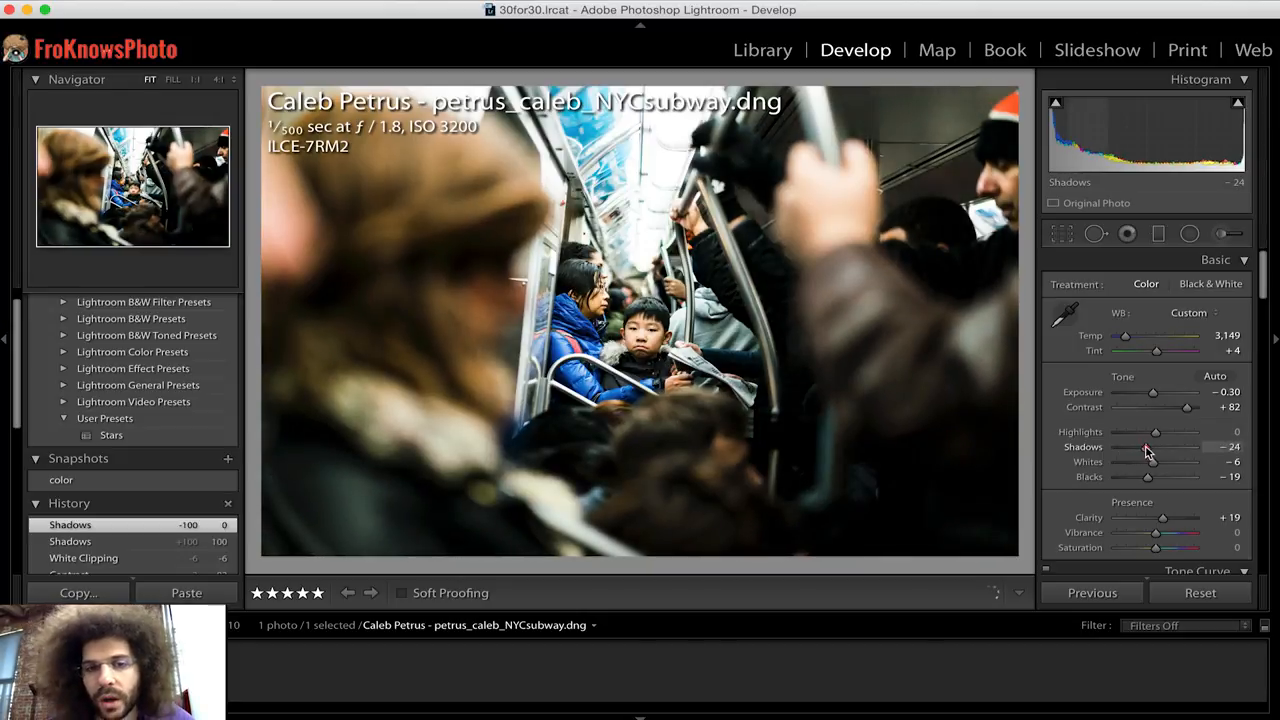
drag(1156, 448, 1148, 448)
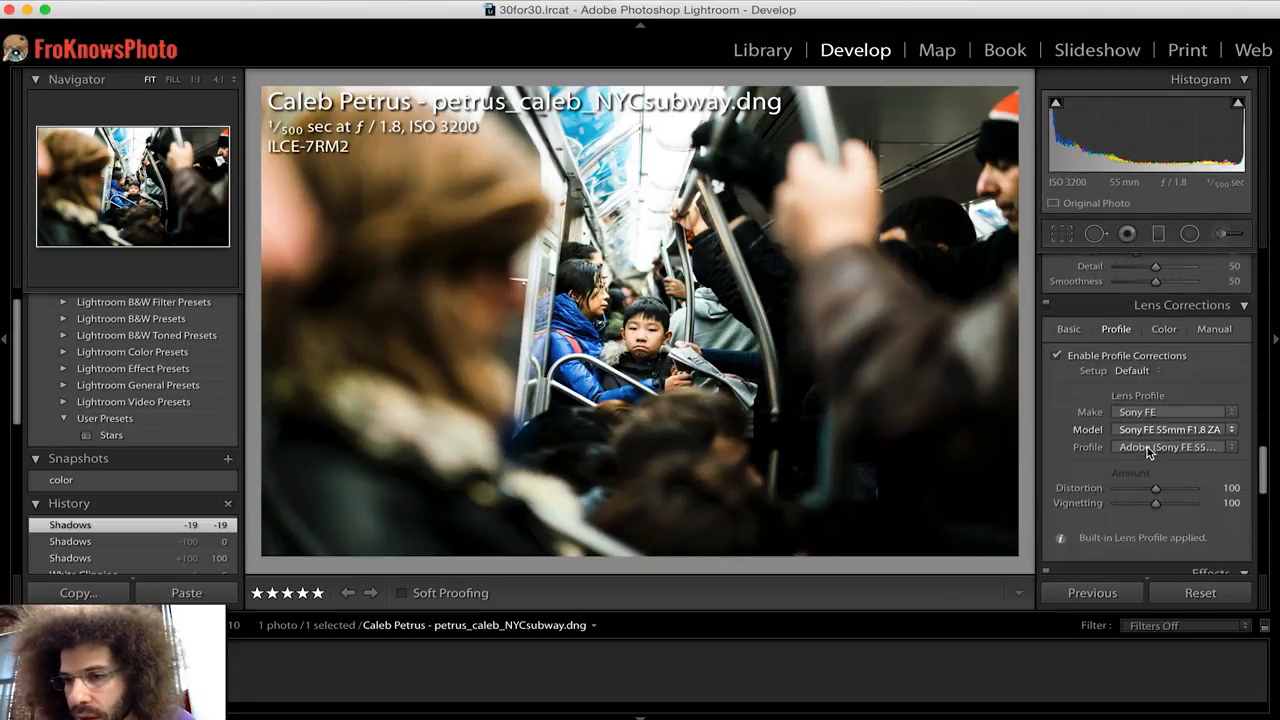
Set post-crop vignetting amount to −54 and toggle Effects to compare before and after
scroll(down, 3)
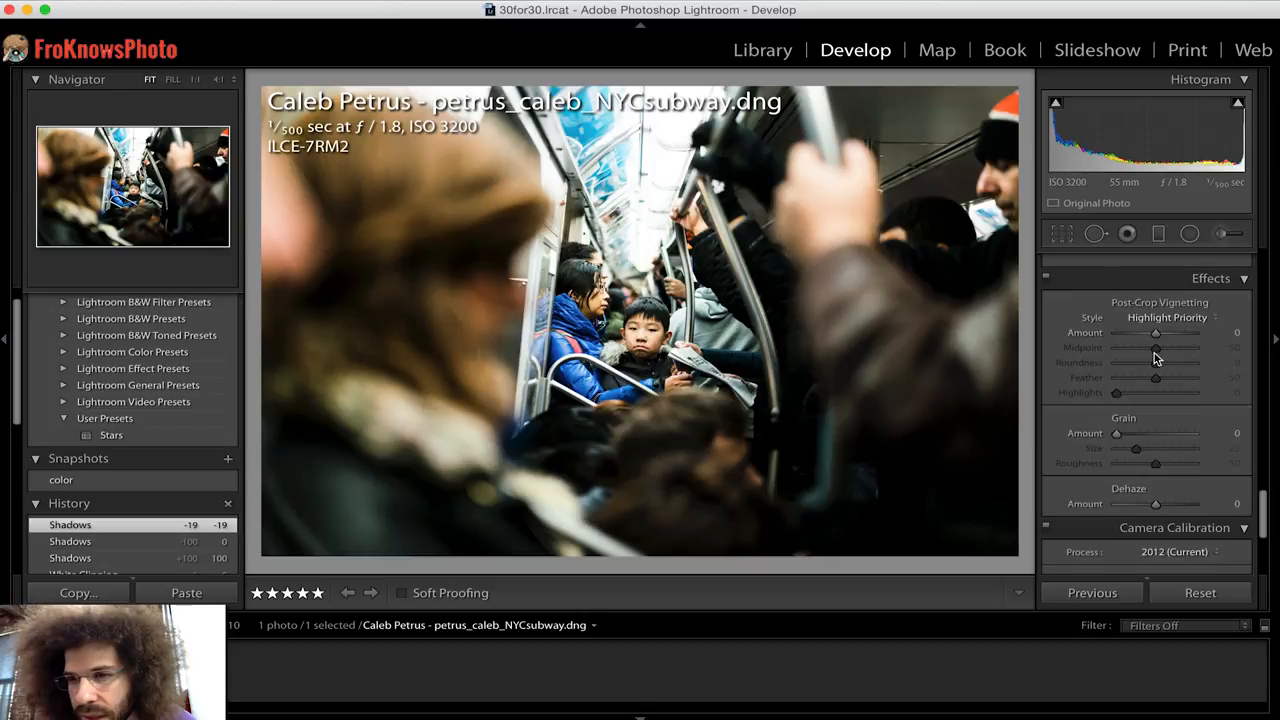
drag(1156, 332, 1170, 332)
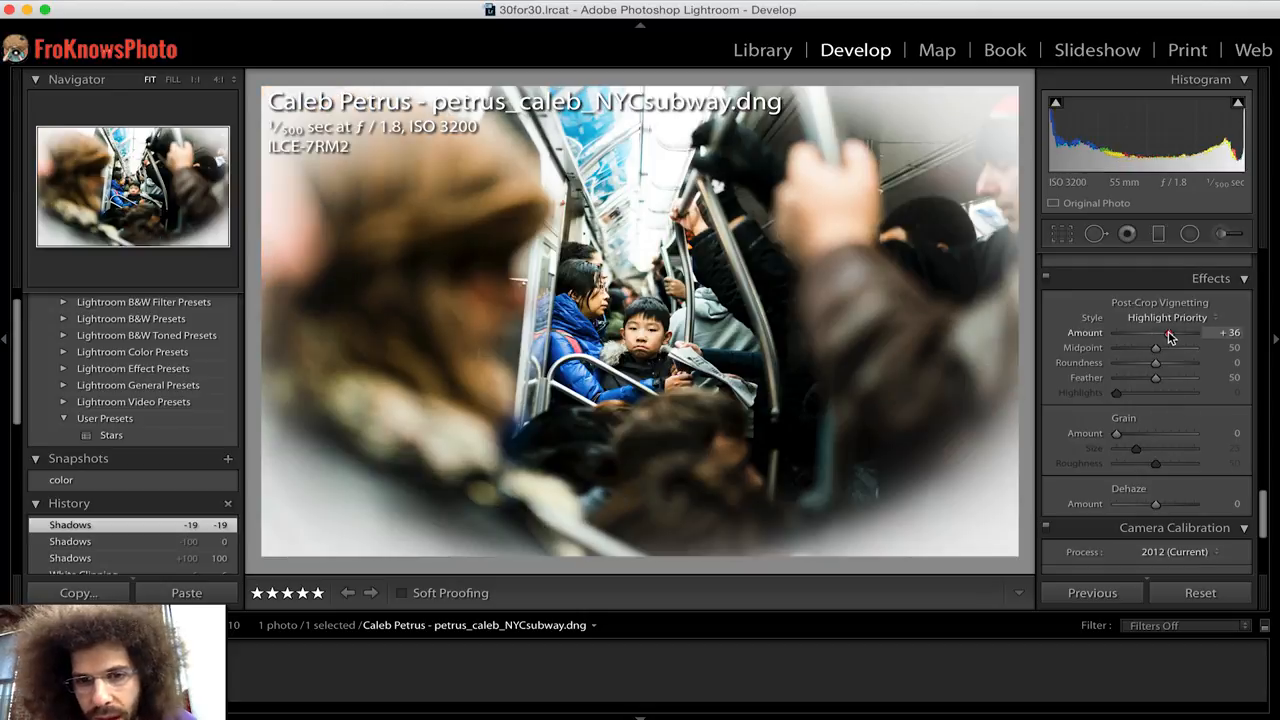
drag(1170, 332, 1150, 332)
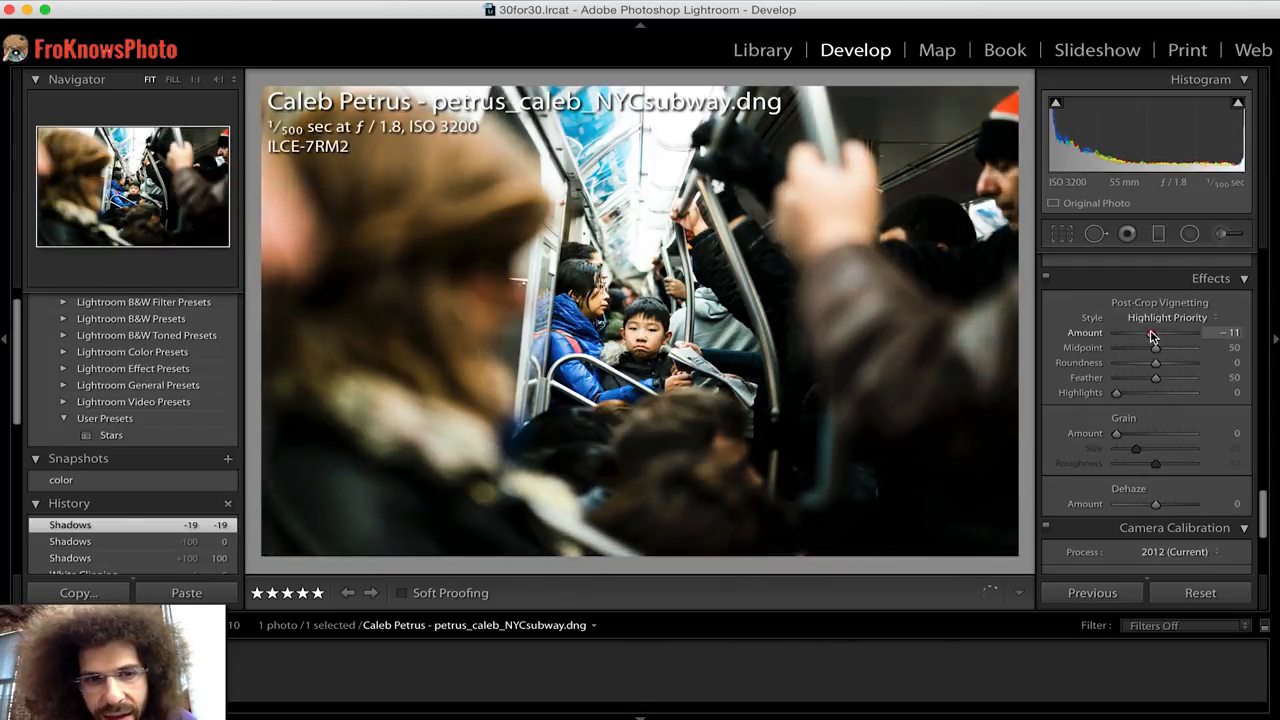
drag(1150, 332, 1136, 332)
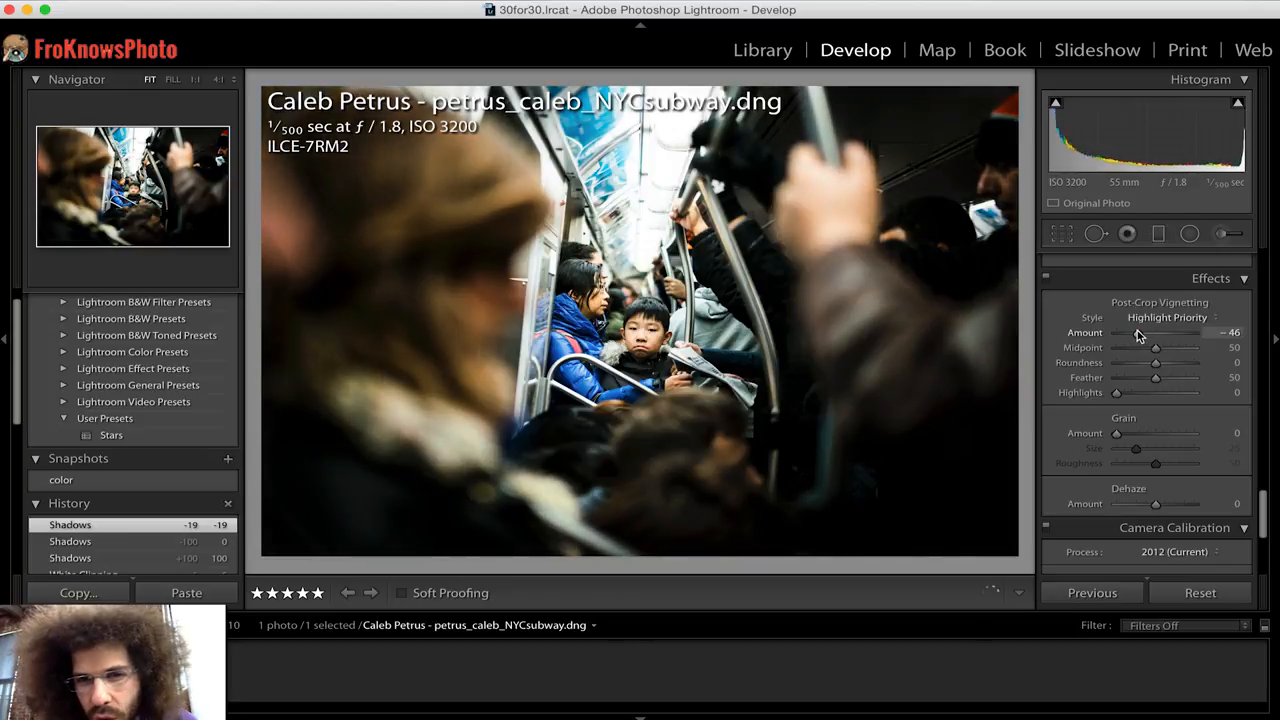
drag(1140, 332, 1130, 332)
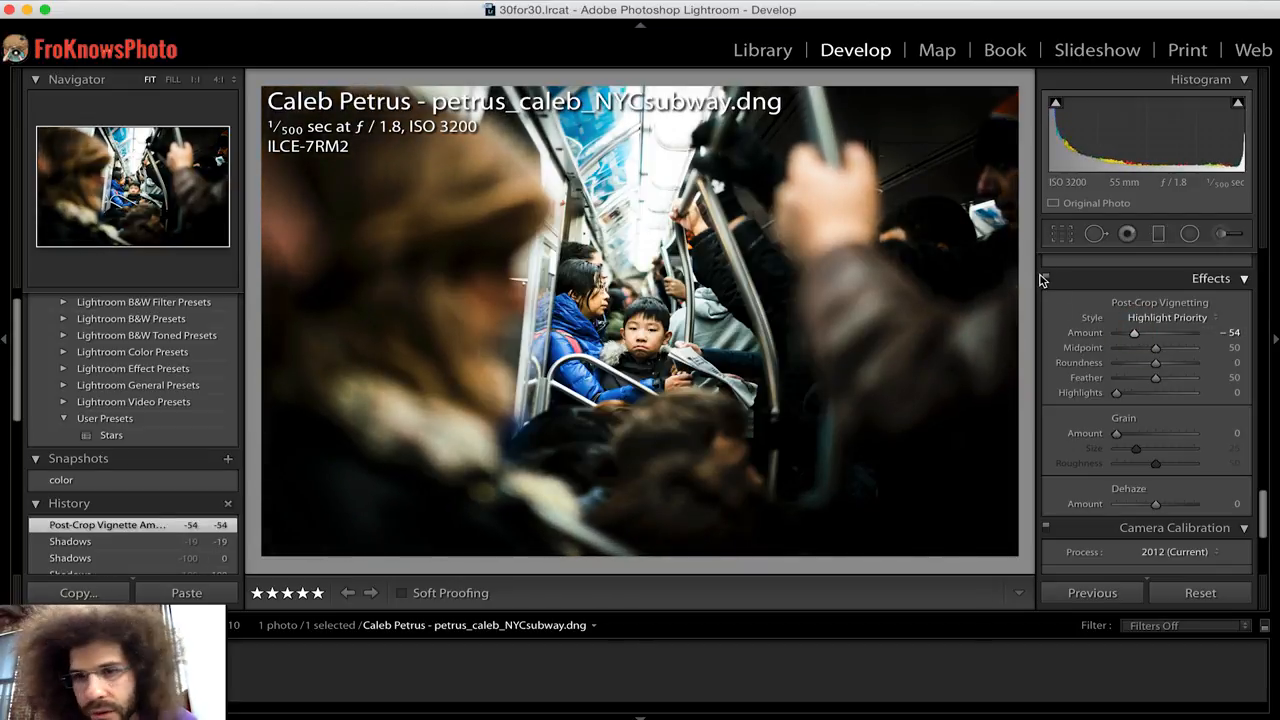
click(1046, 278)
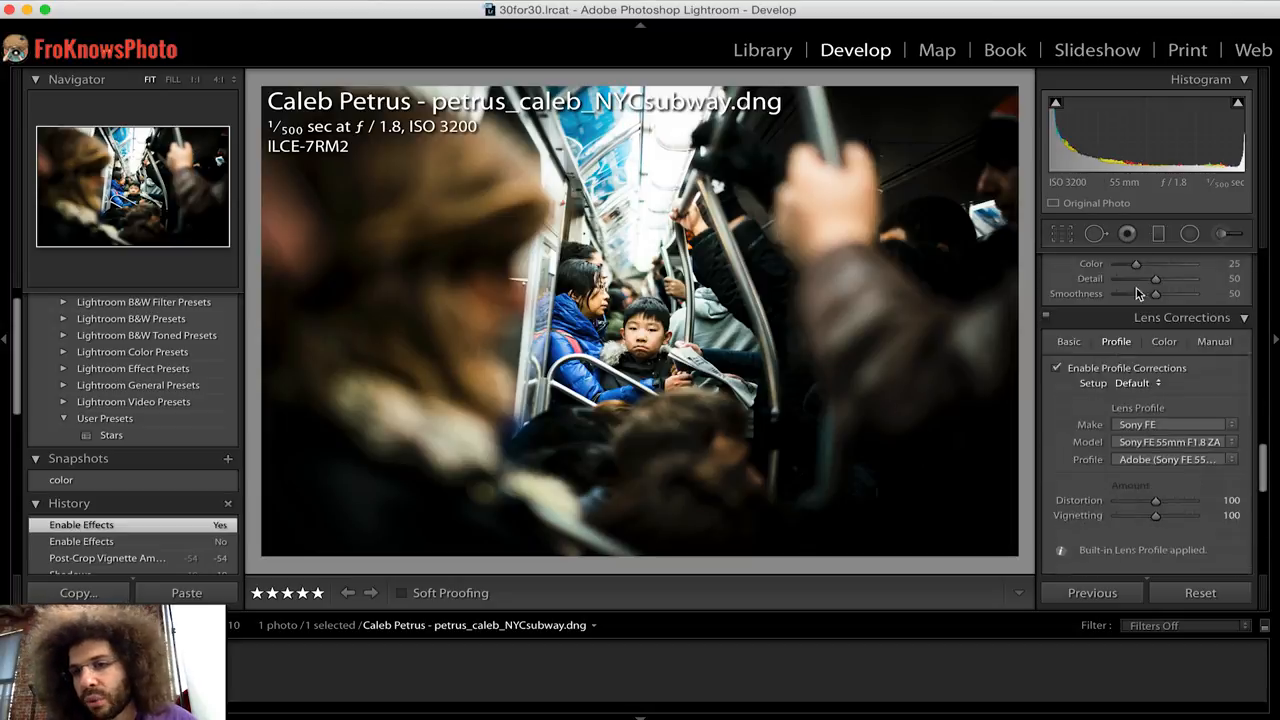
click(1096, 232)
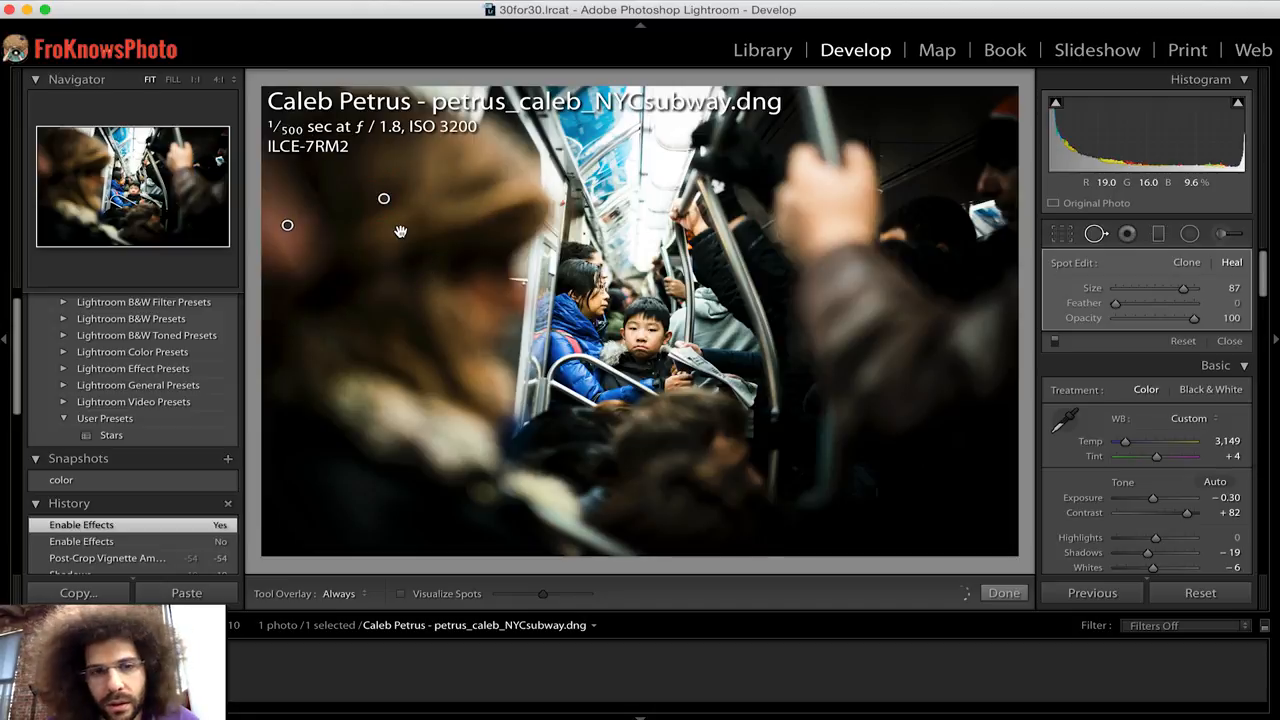
click(384, 198)
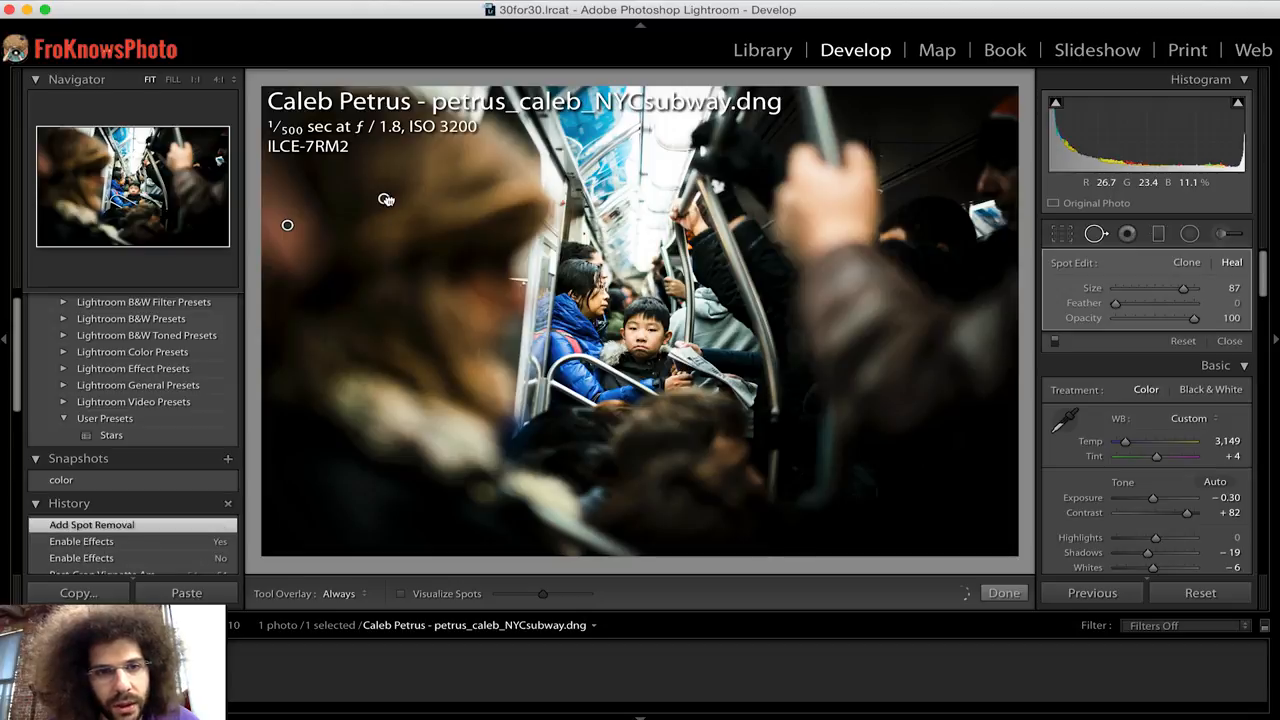
mouse_move(384, 202)
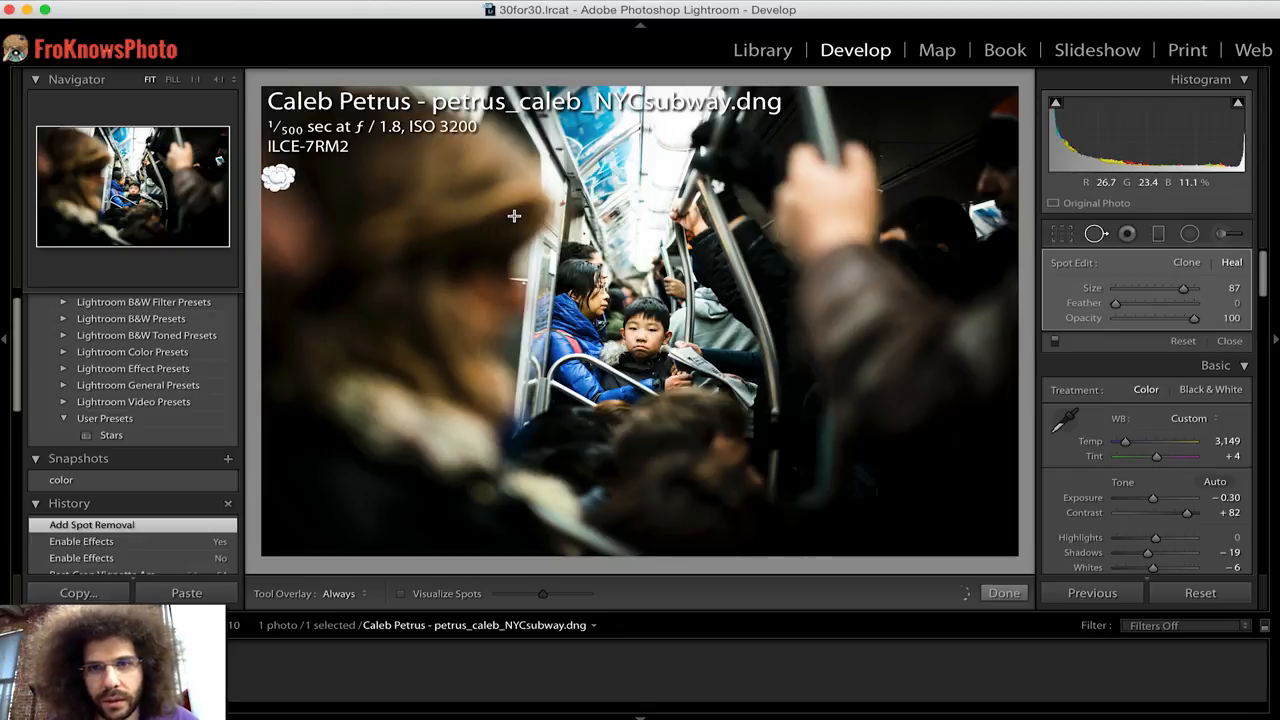
mouse_move(418, 200)
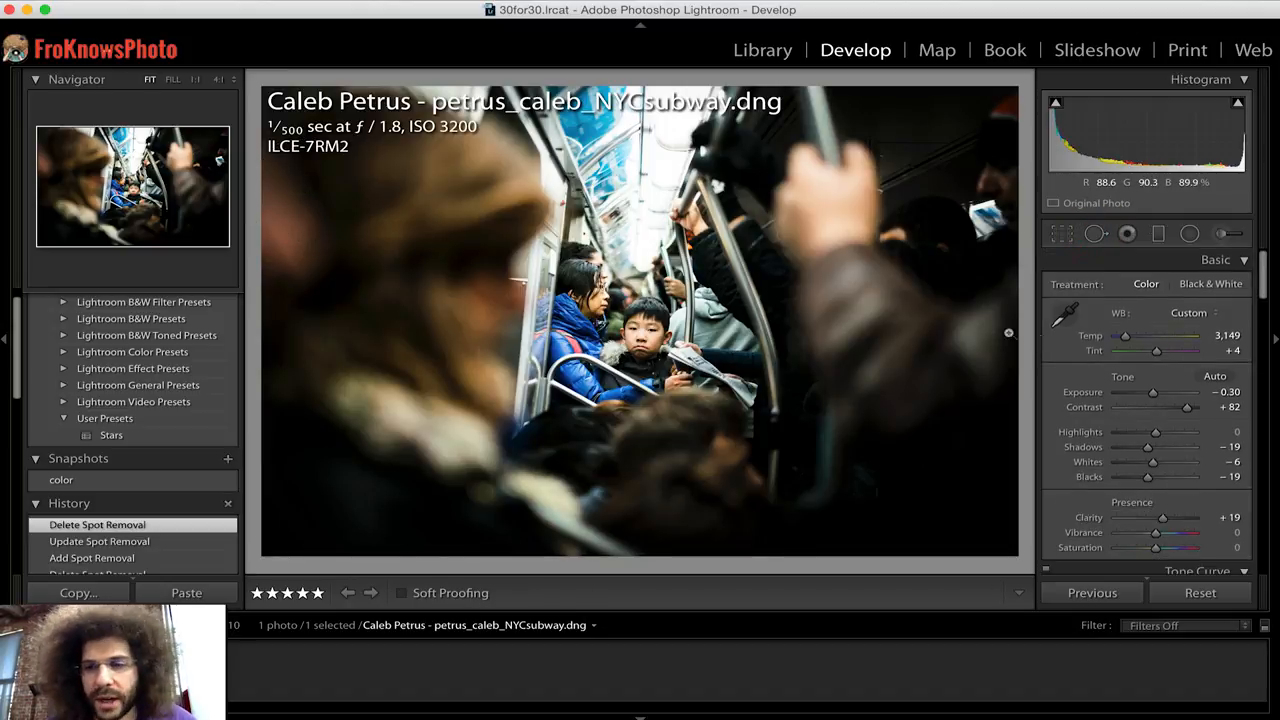
Set white balance temperature to 3,034 and raise clarity to +25
drag(1122, 336, 1128, 336)
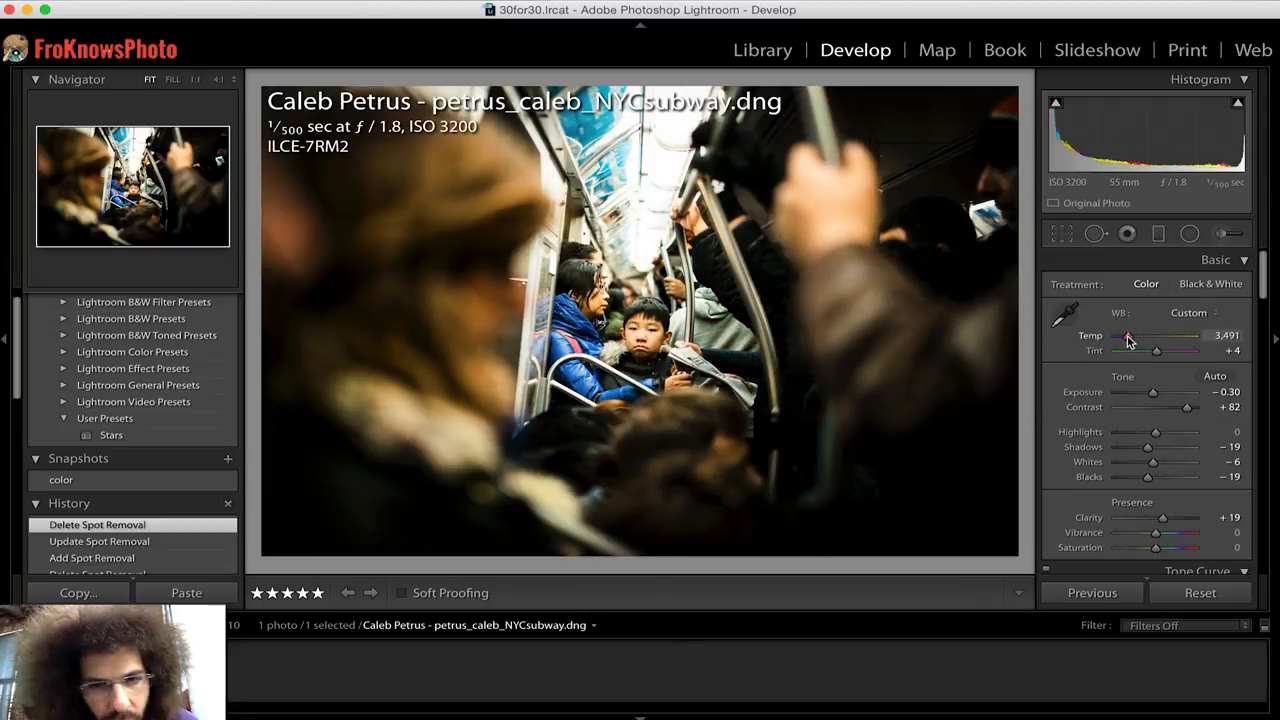
drag(1160, 336, 1124, 336)
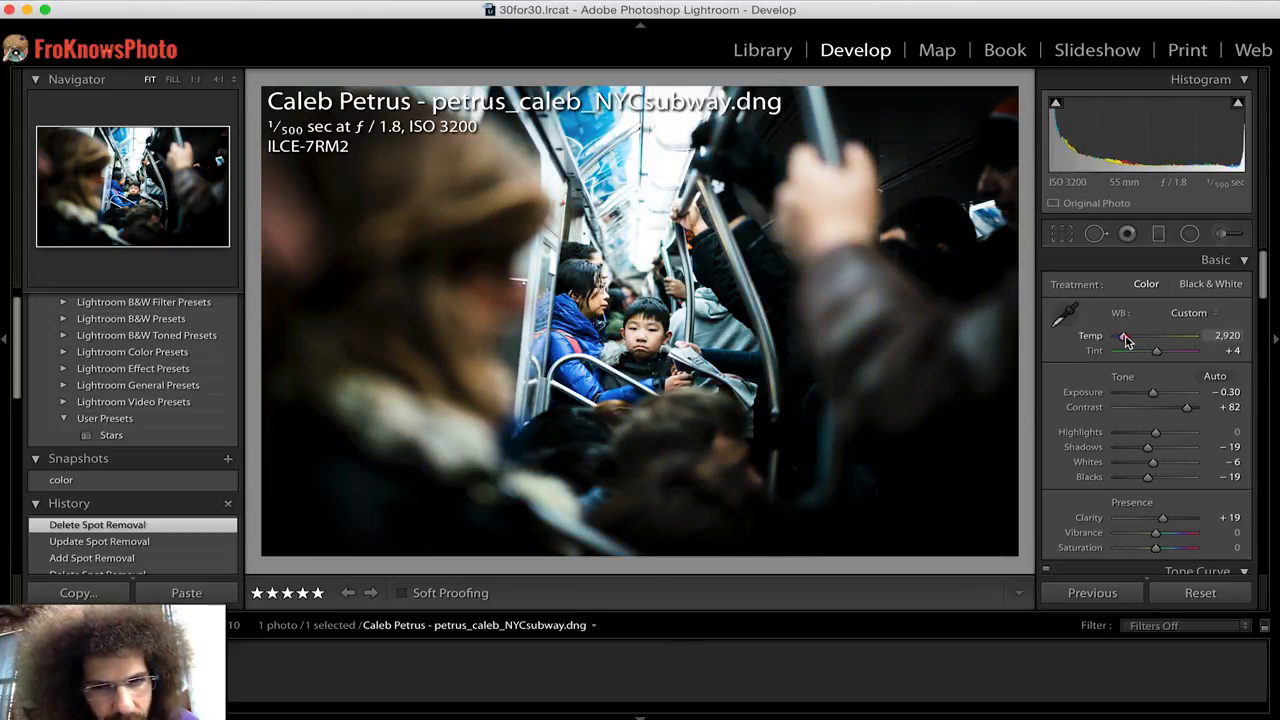
drag(1124, 336, 1130, 336)
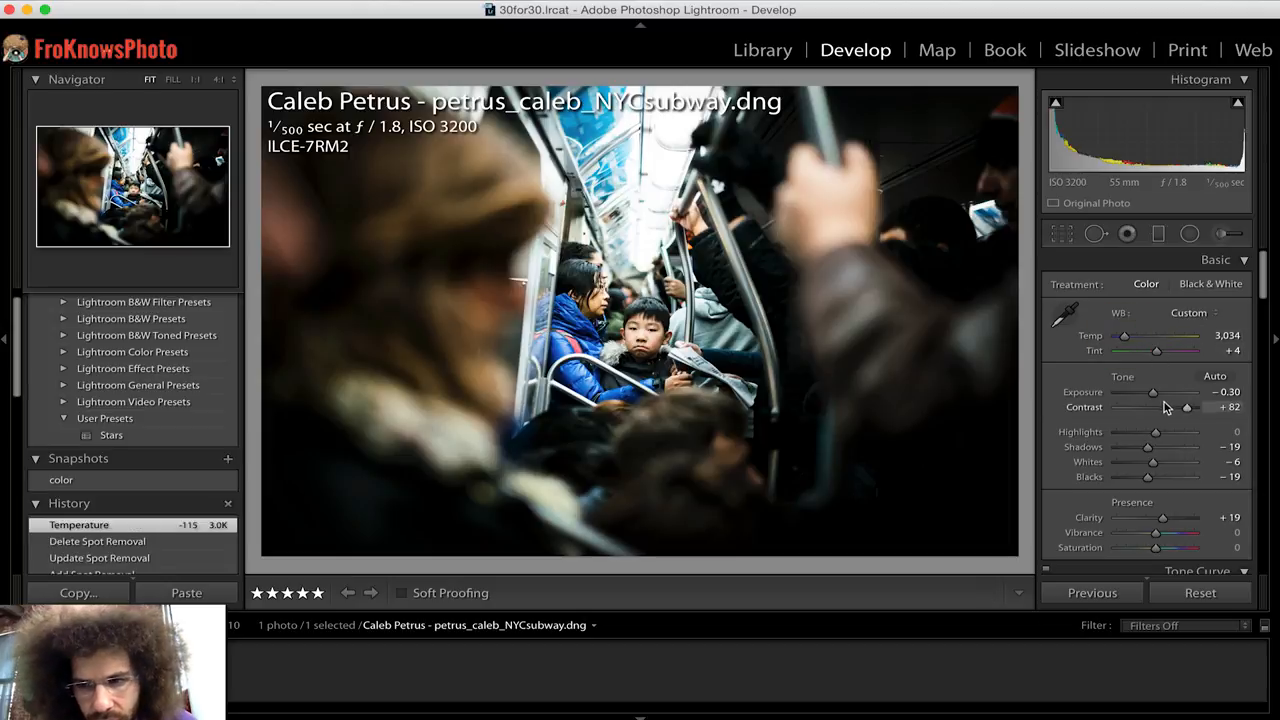
drag(1152, 518, 1164, 518)
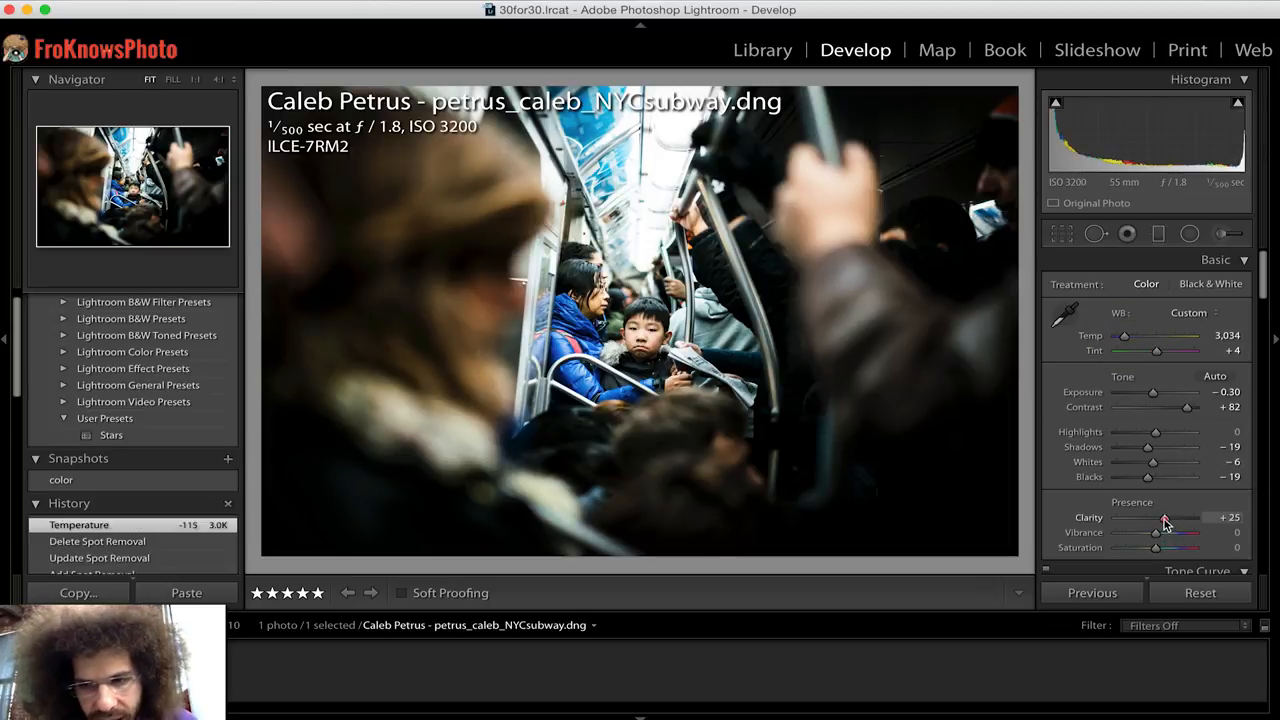
drag(1164, 516, 1164, 516)
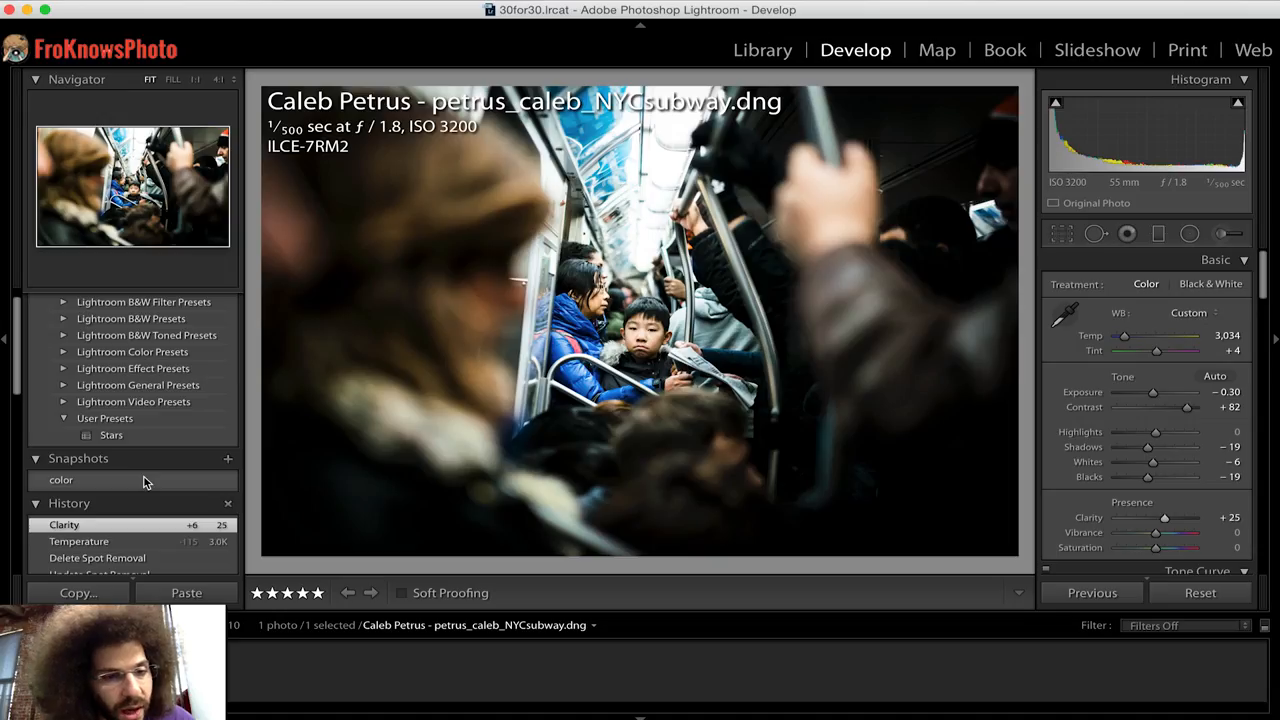
Update the color snapshot with the current settings
right_click(60, 480)
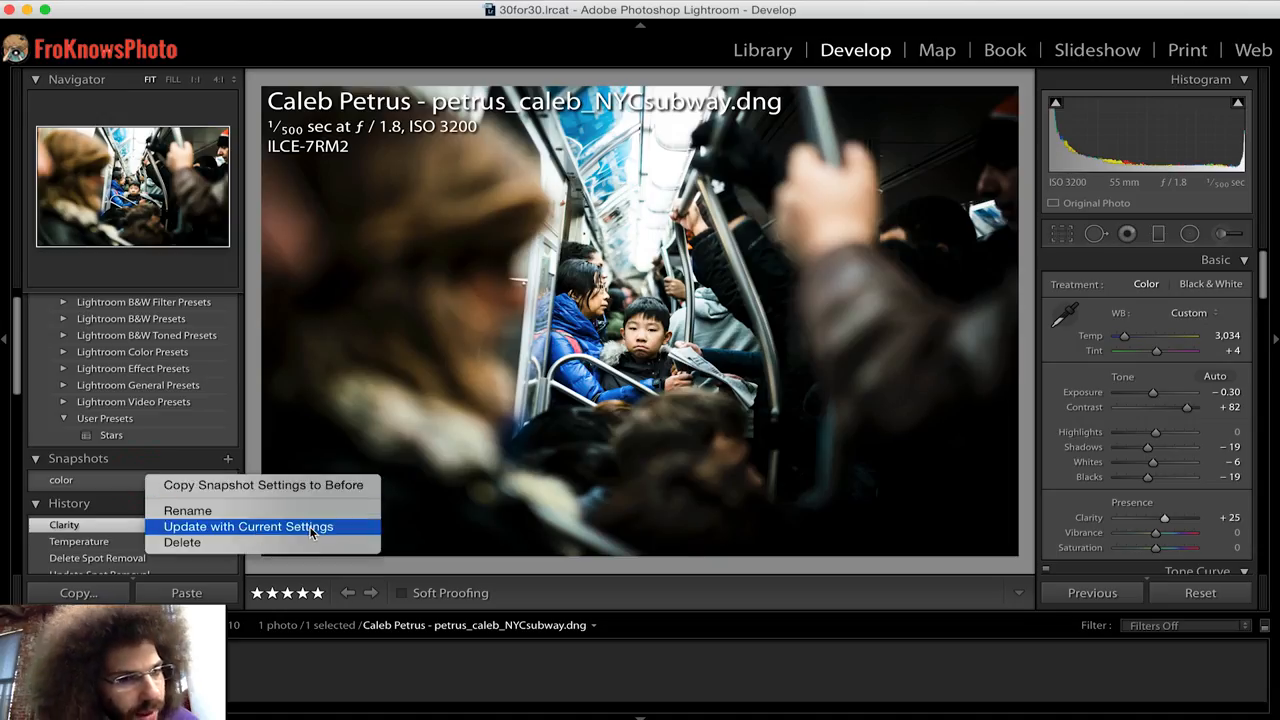
click(248, 526)
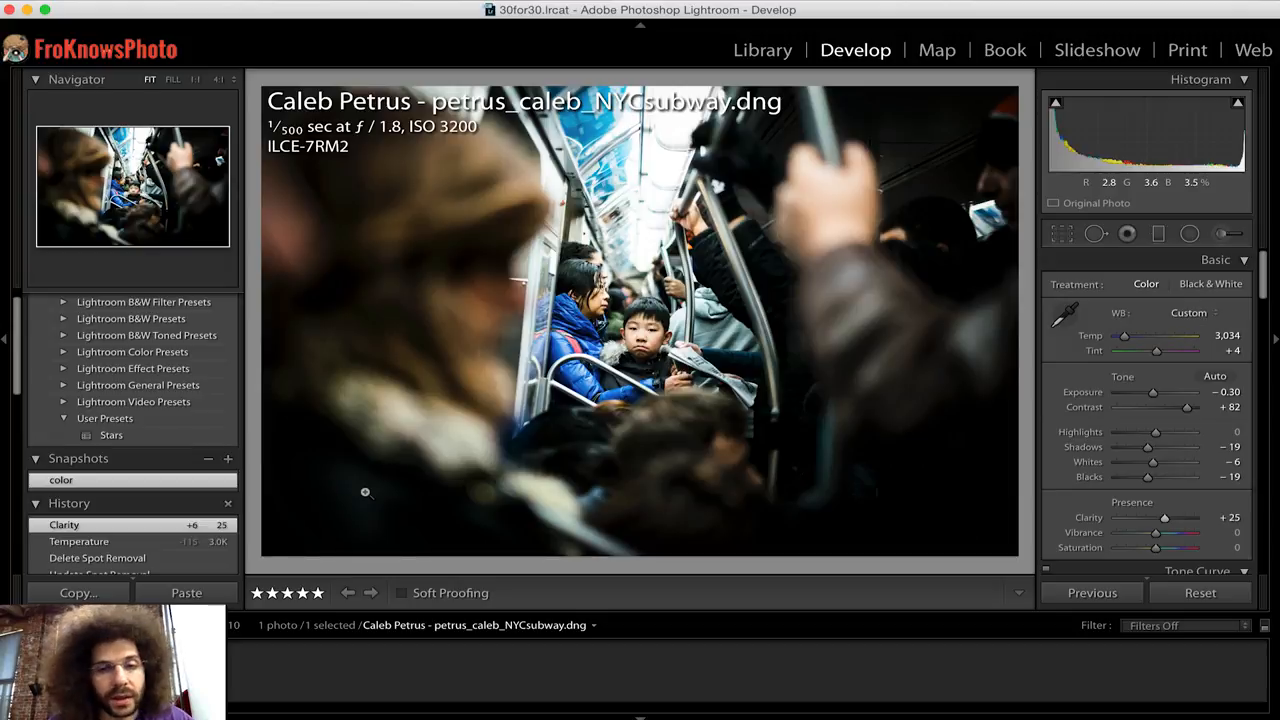
mouse_move(1152, 462)
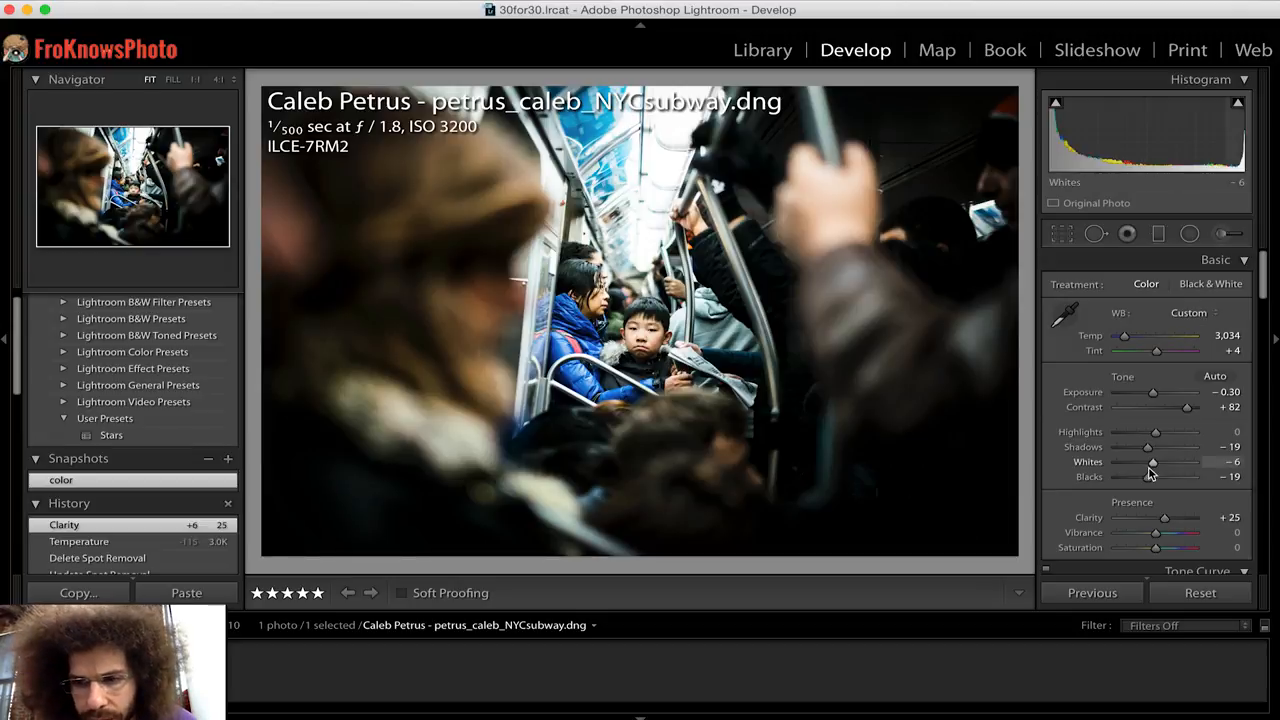
Ease blacks to -11 and shift tint to +14
drag(1152, 476, 1152, 476)
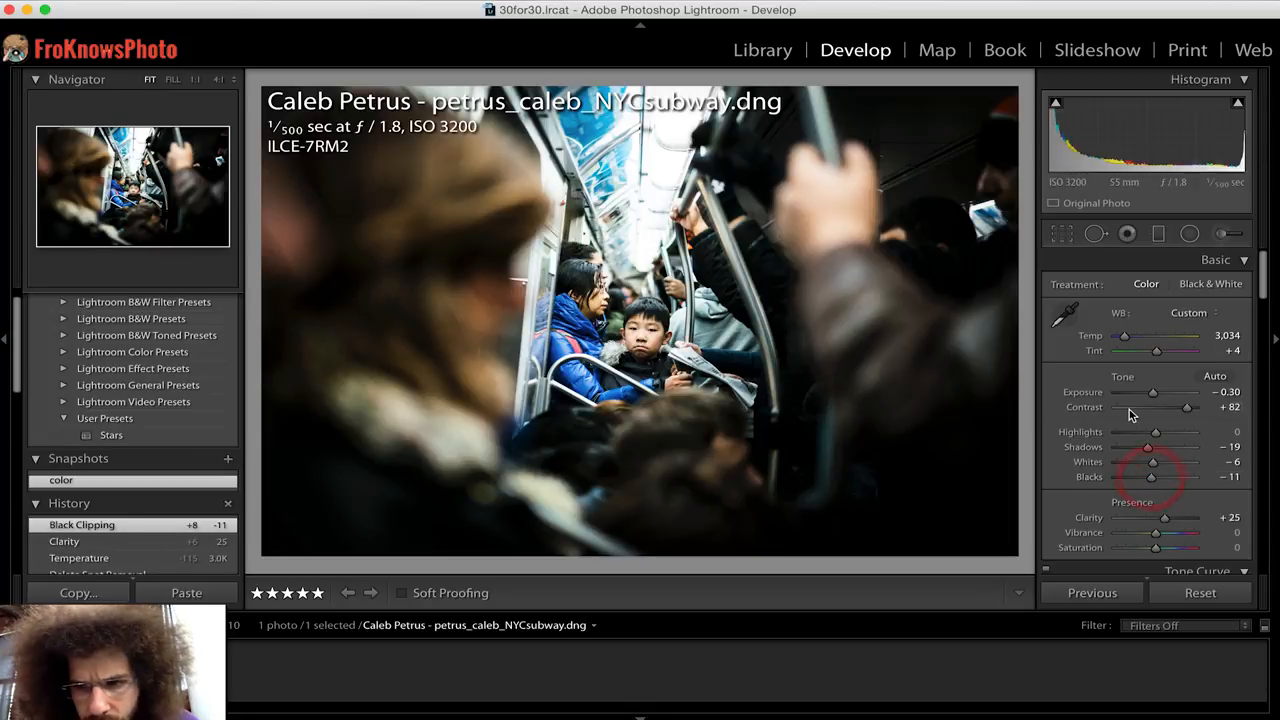
drag(1156, 350, 1170, 350)
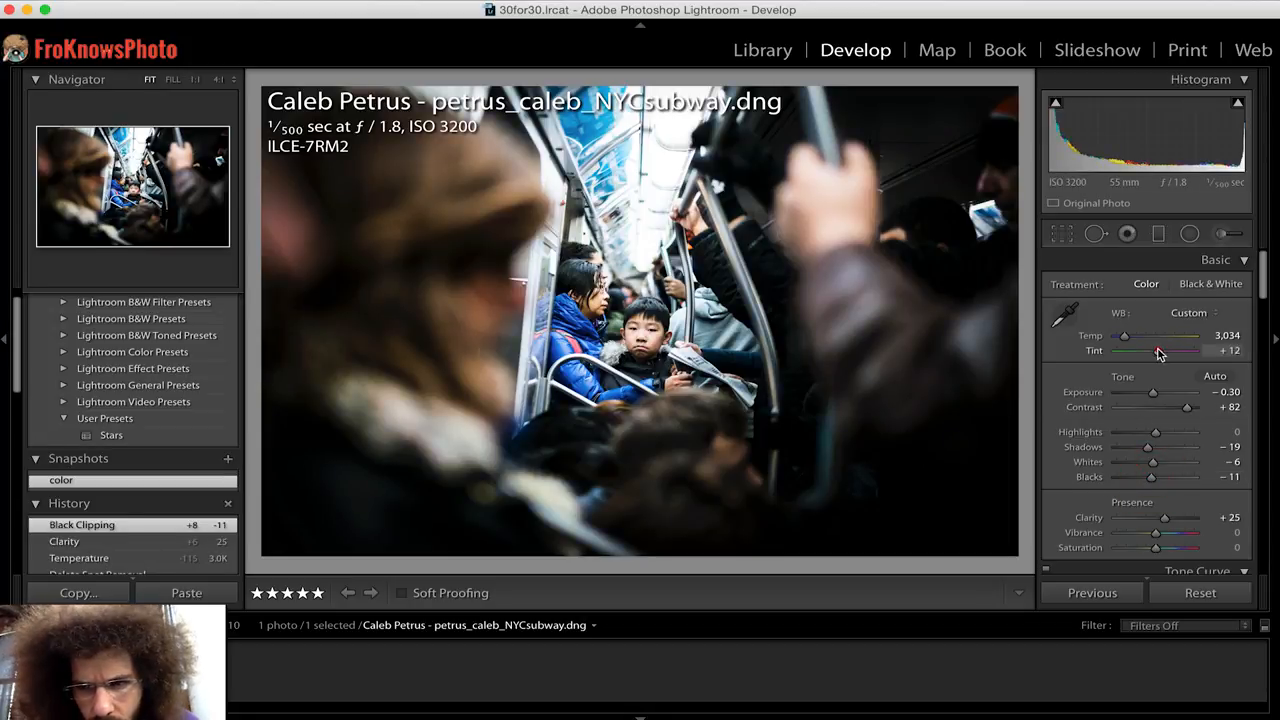
drag(1160, 350, 1150, 350)
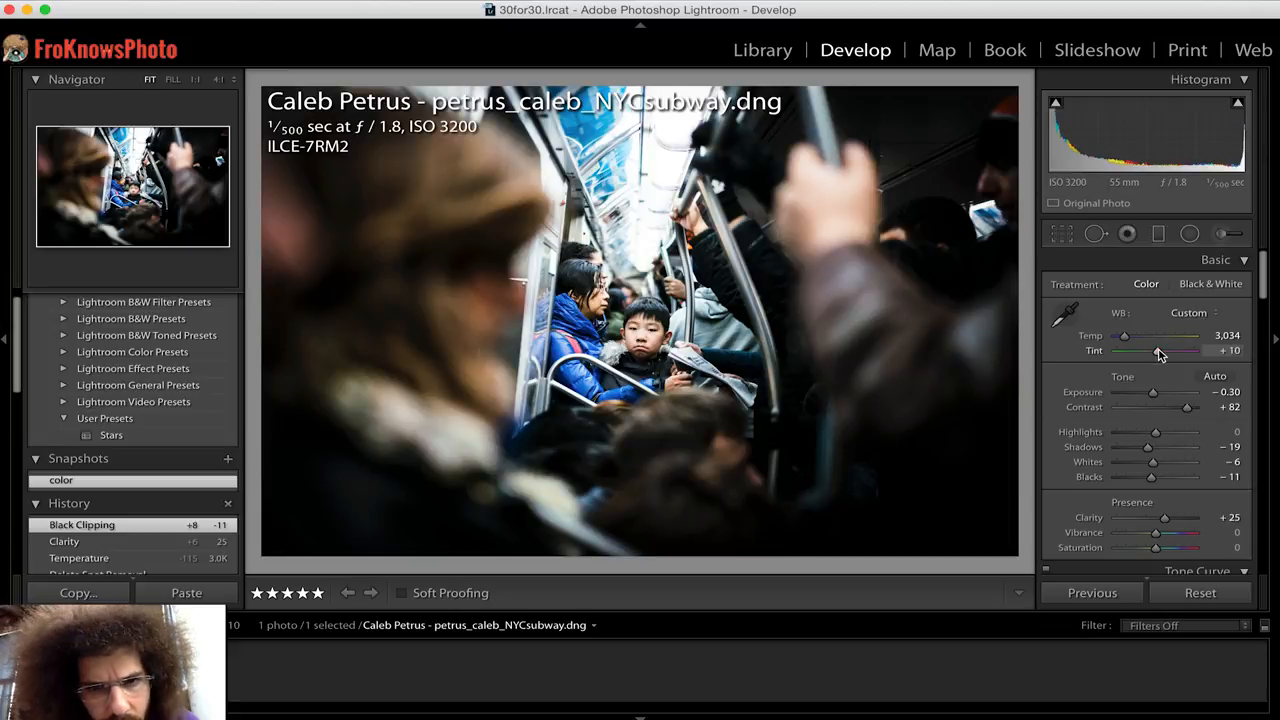
drag(1152, 350, 1160, 350)
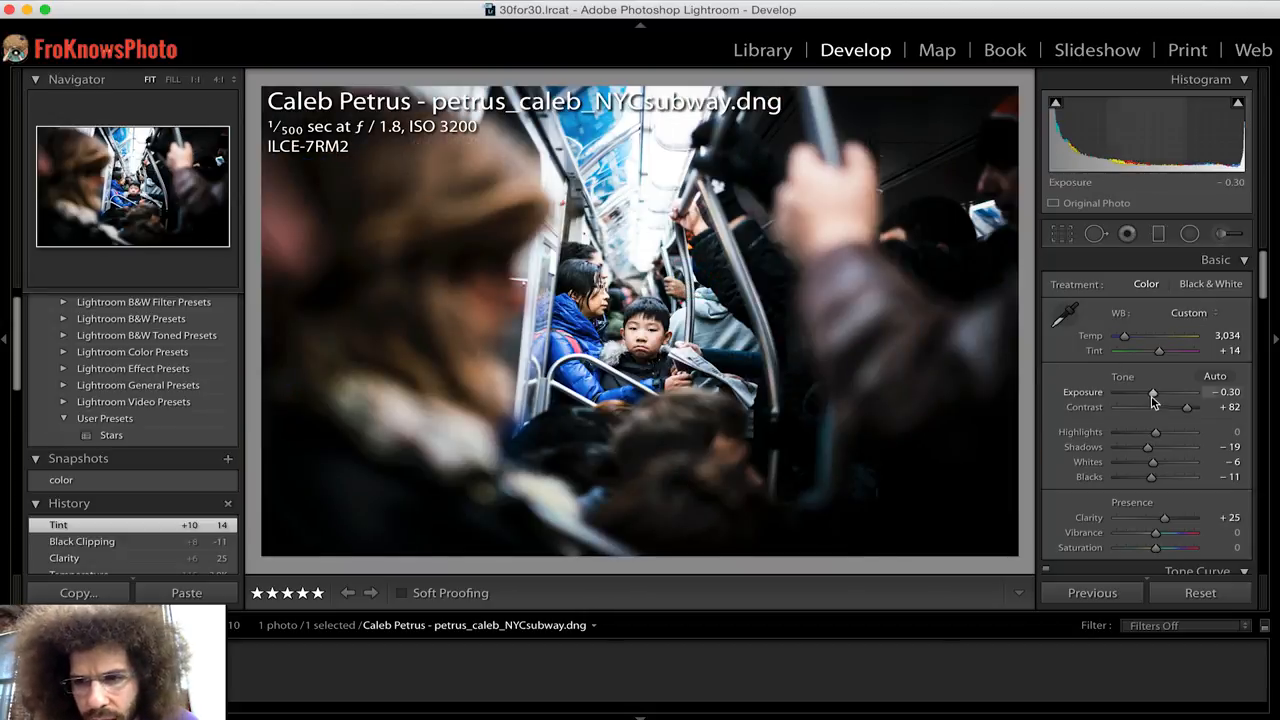
Warm the white balance temperature to 3,149
drag(1124, 336, 1128, 336)
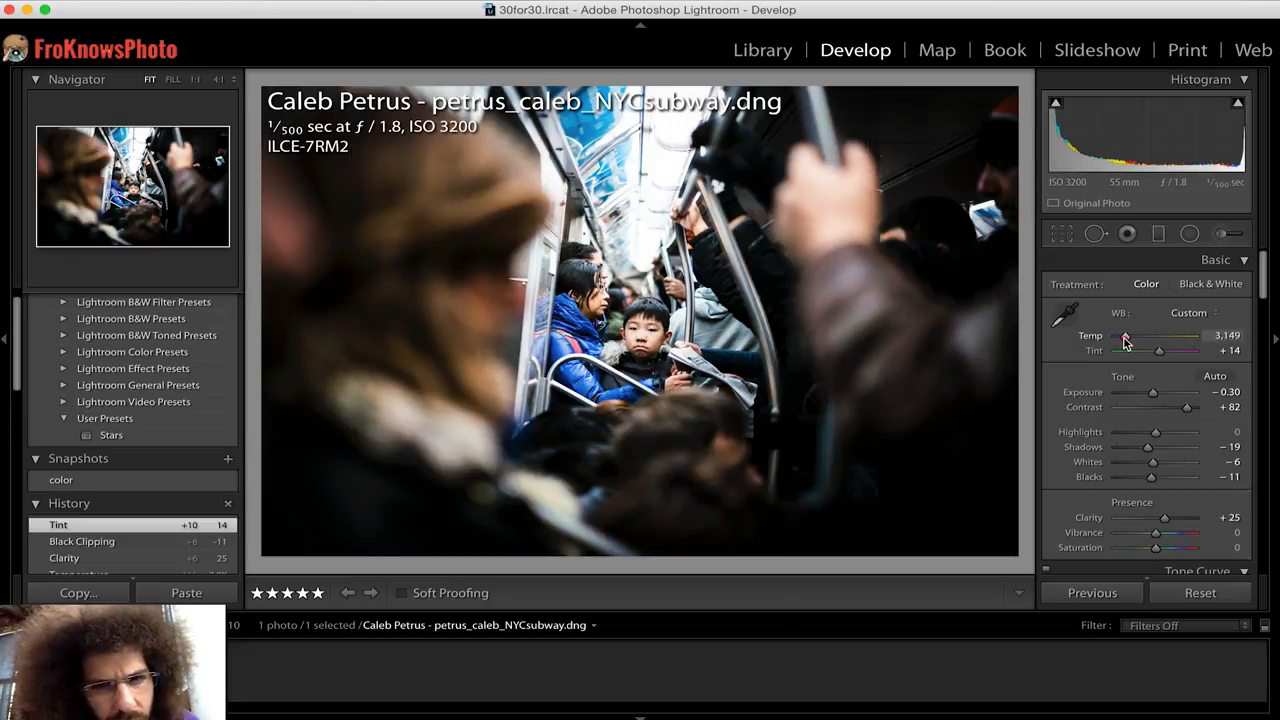
drag(1124, 336, 1124, 336)
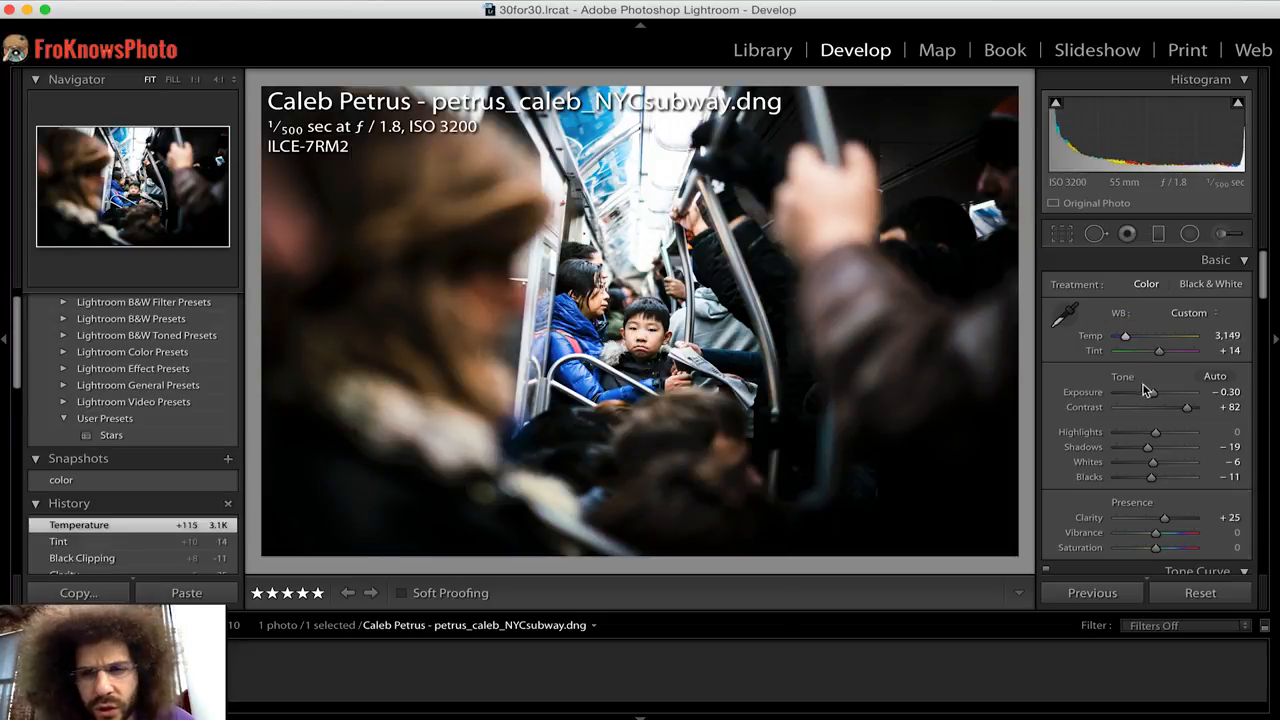
mouse_move(612, 136)
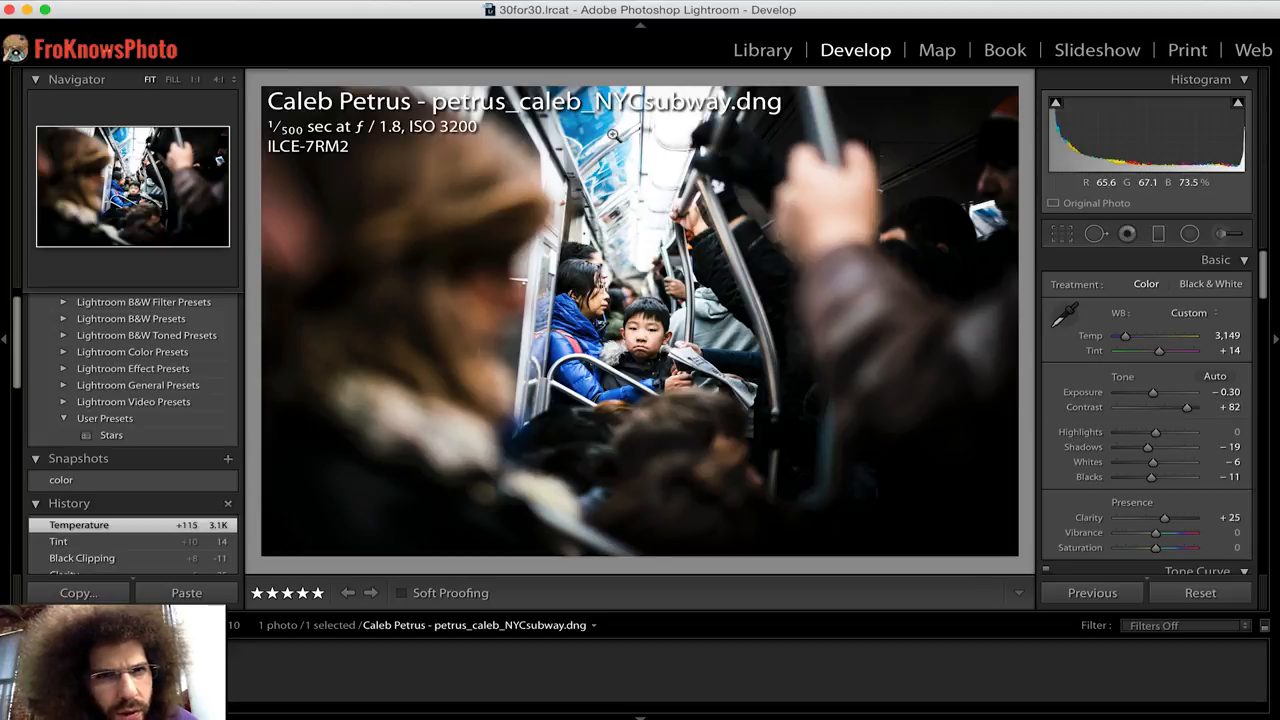
mouse_move(1148, 476)
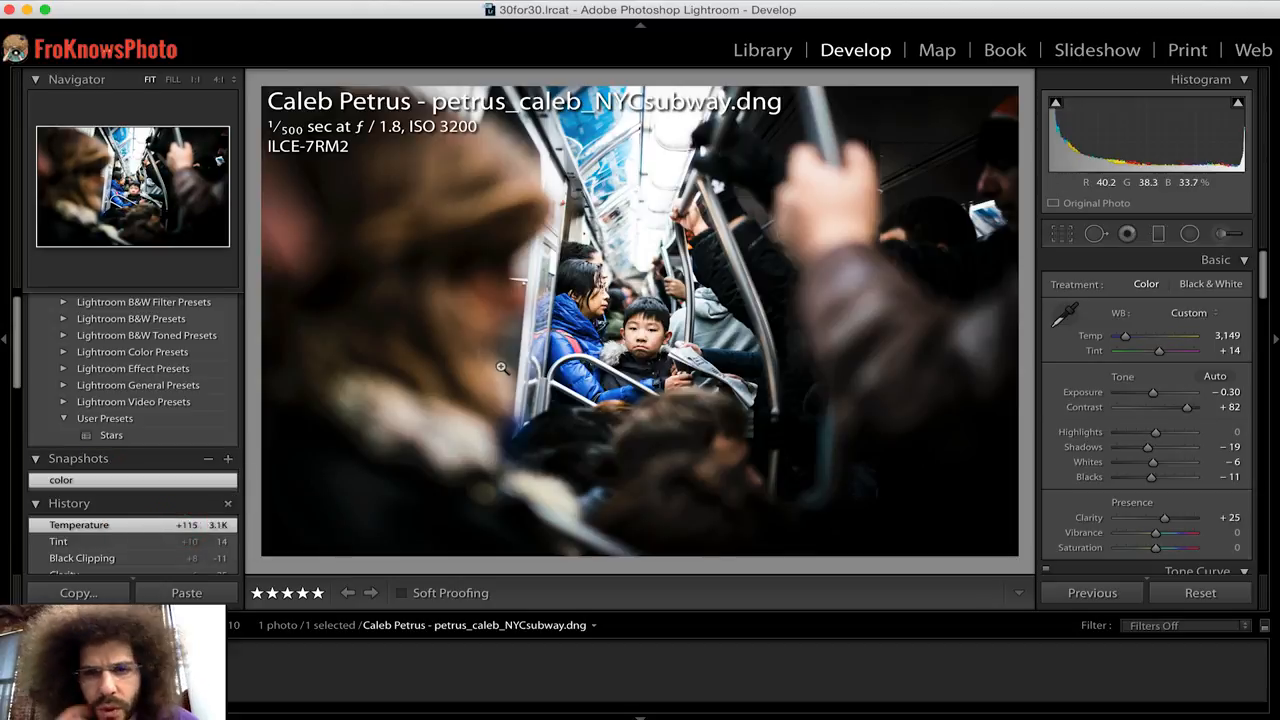
Convert to black and white, try Medium and Strong Contrast point curves, and compare against the color snapshot
click(1210, 284)
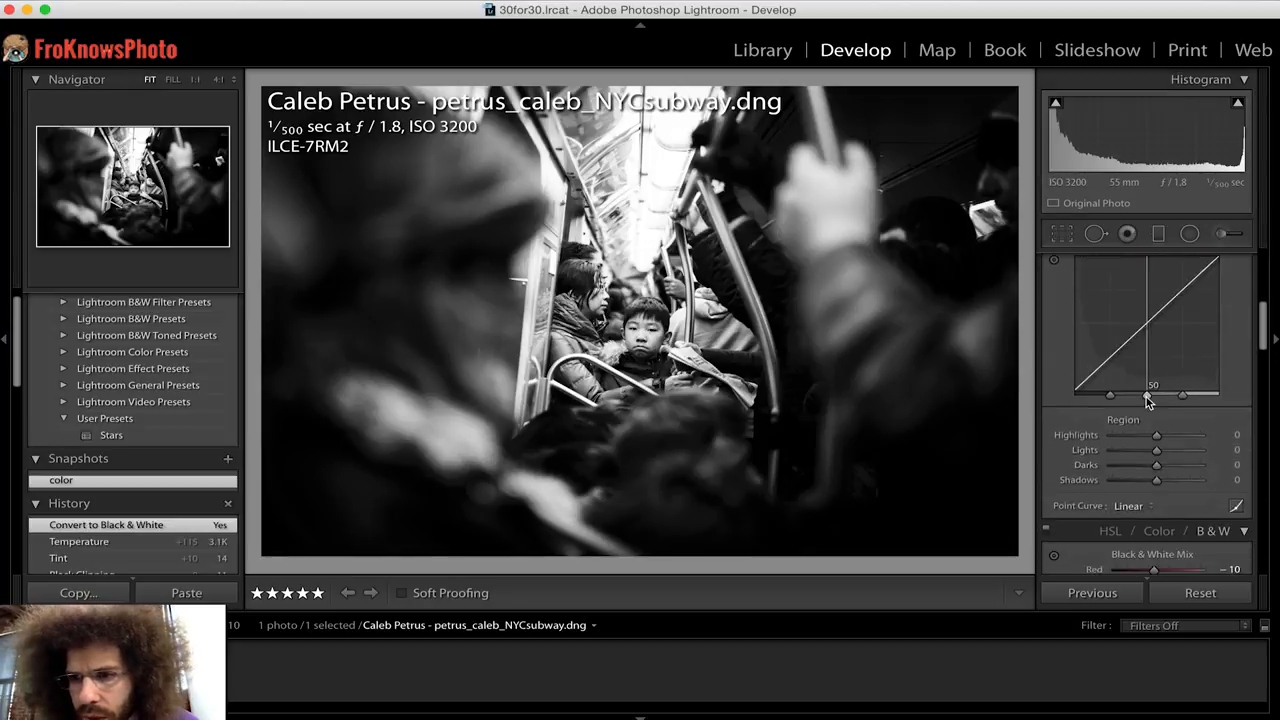
click(1160, 400)
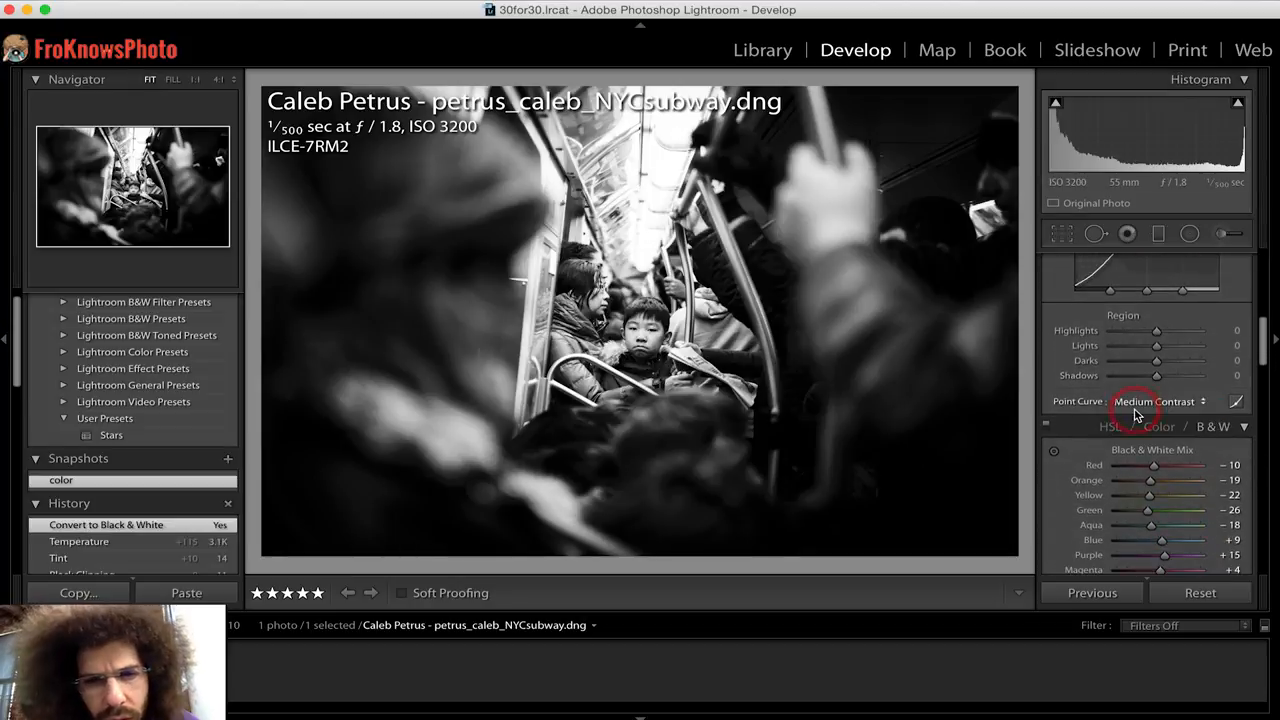
click(1160, 400)
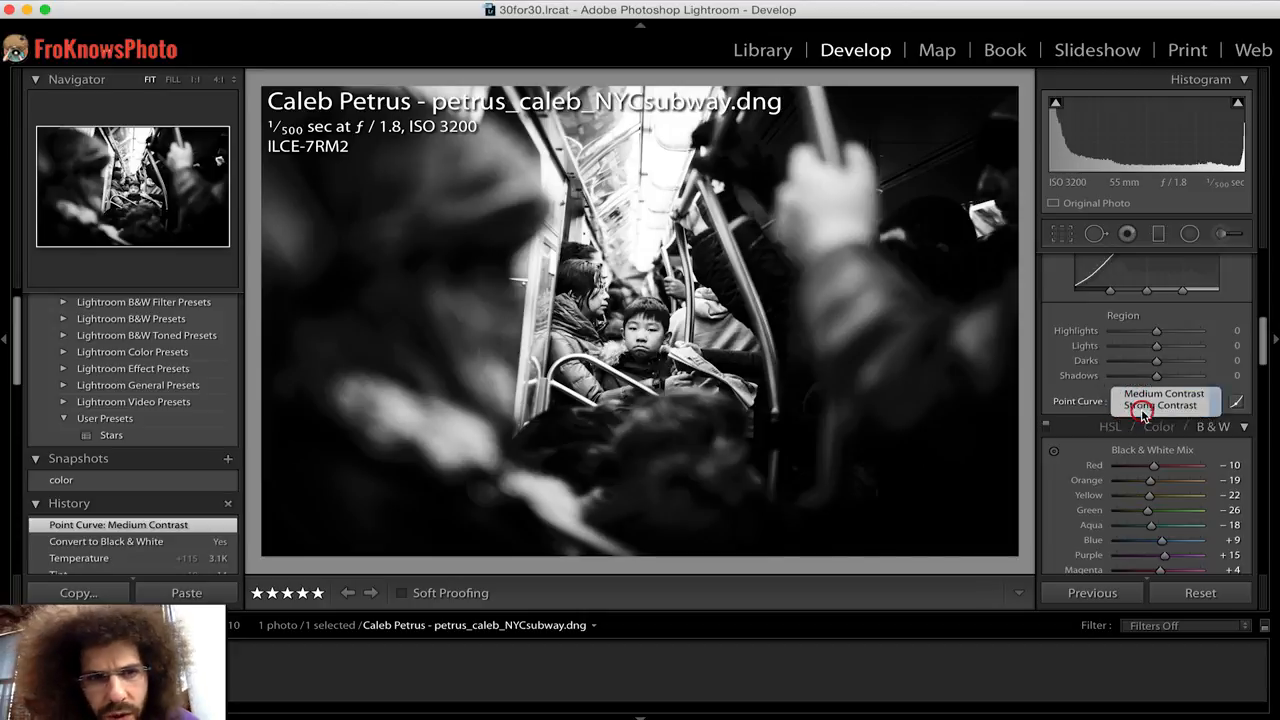
click(1164, 404)
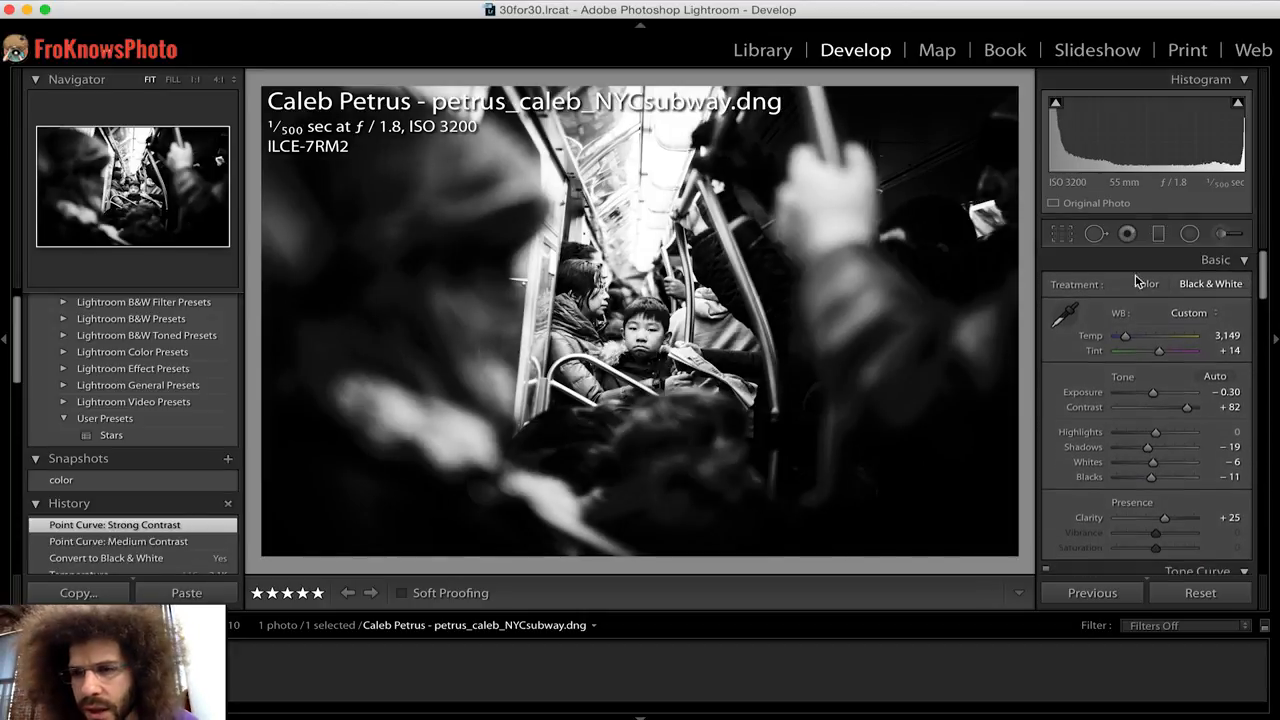
click(1144, 284)
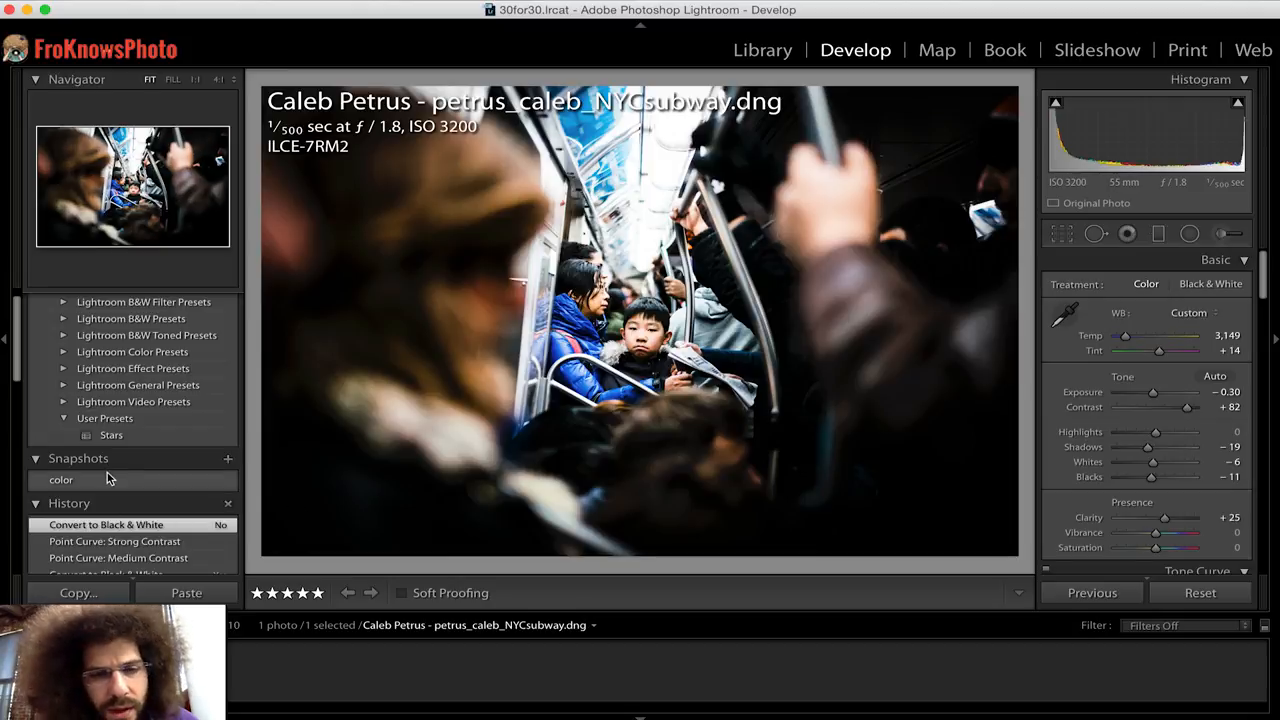
click(60, 480)
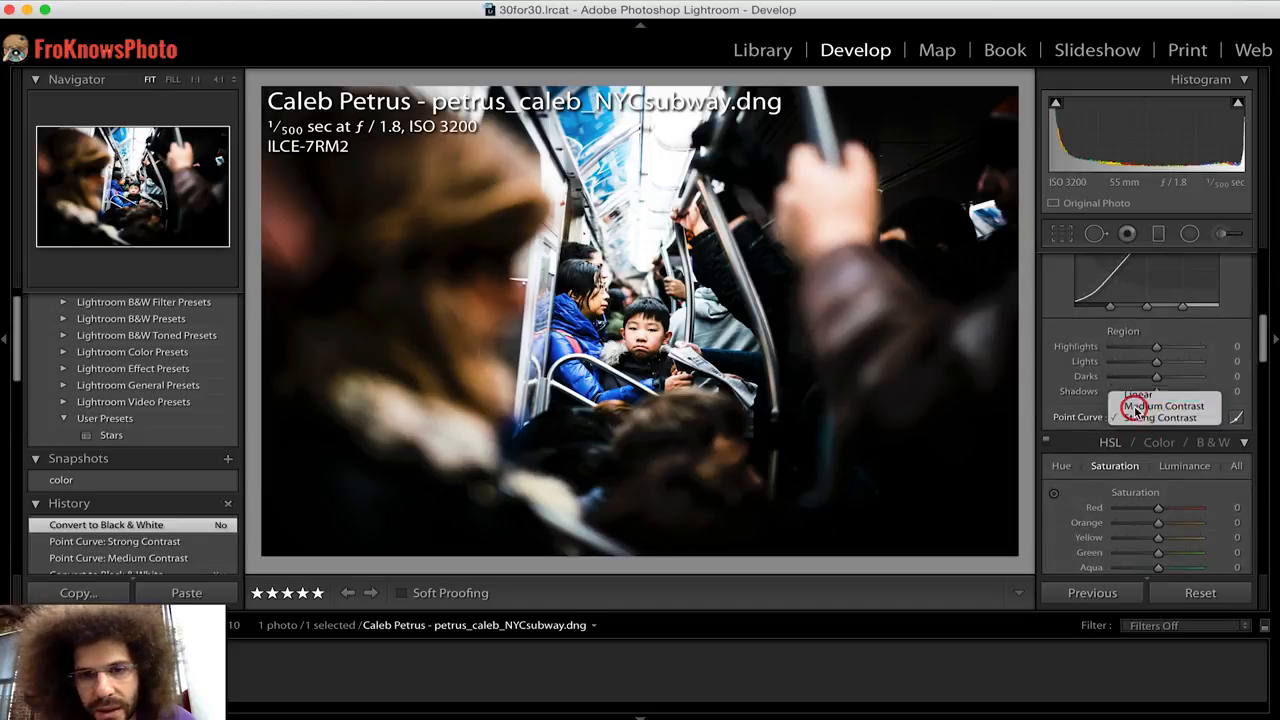
right_click(60, 480)
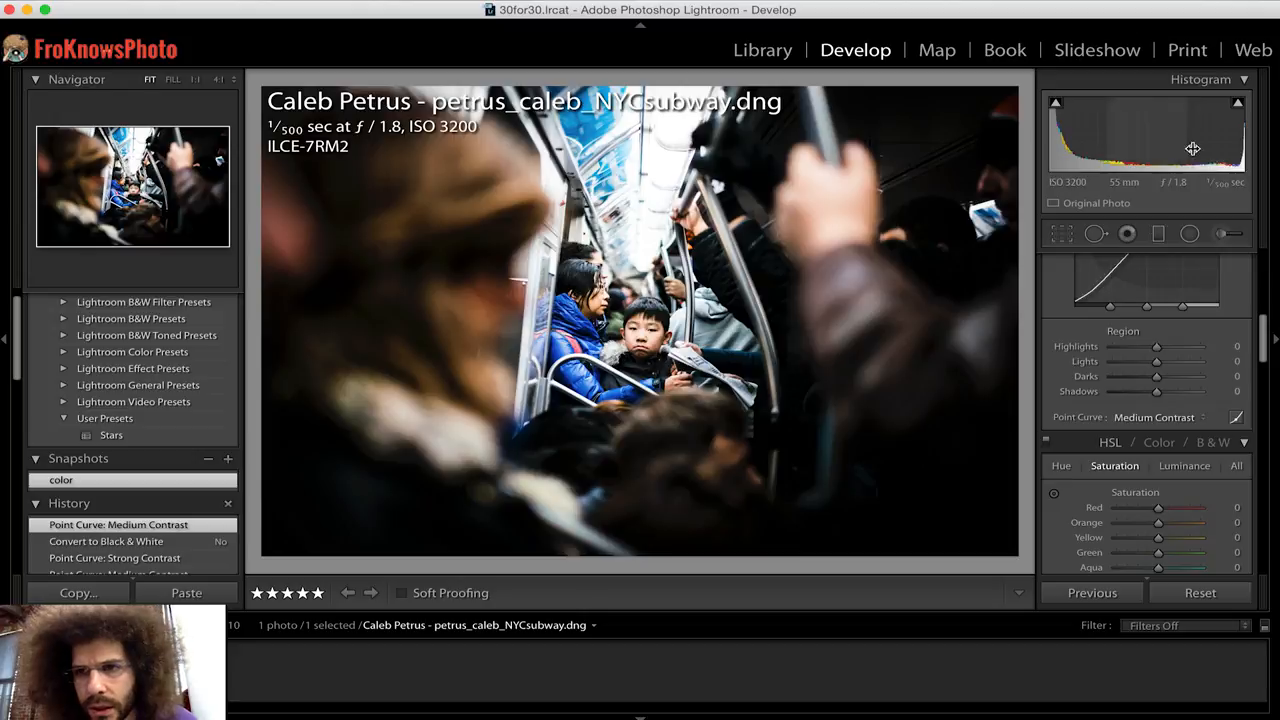
Return to black and white with whites +19 and shadows −61, contrast at +90
click(1210, 284)
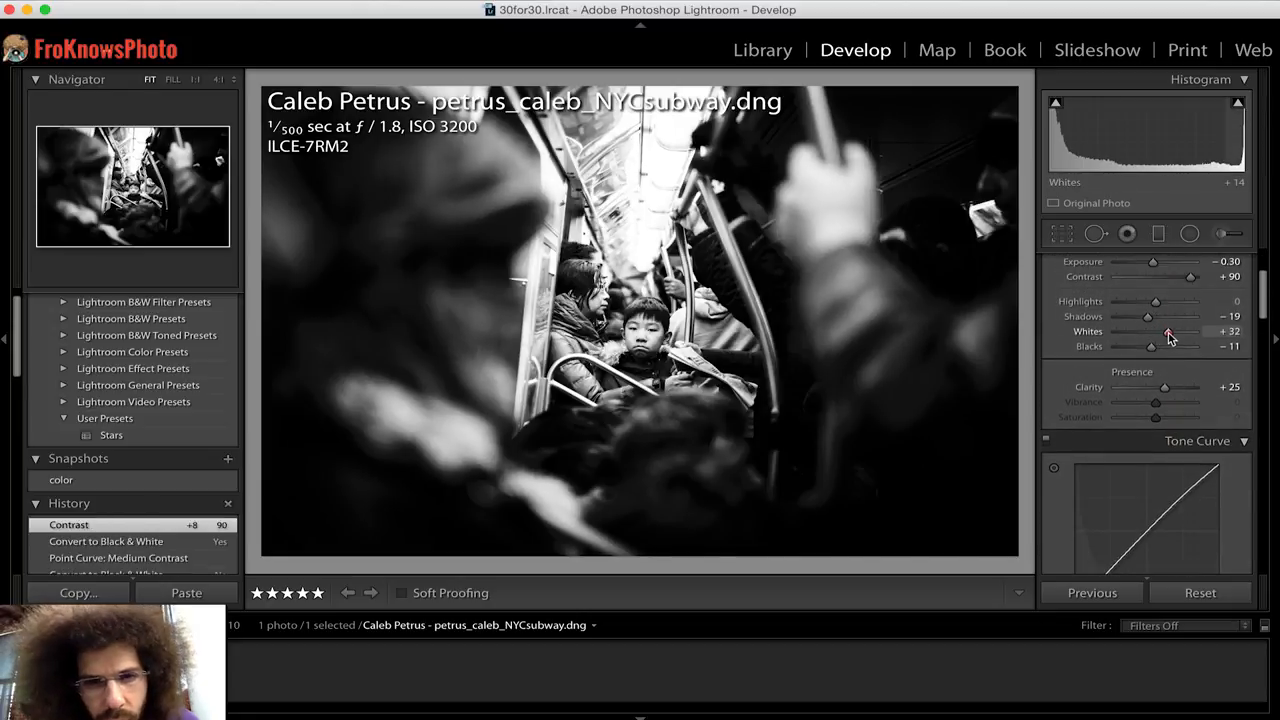
drag(1148, 316, 1172, 316)
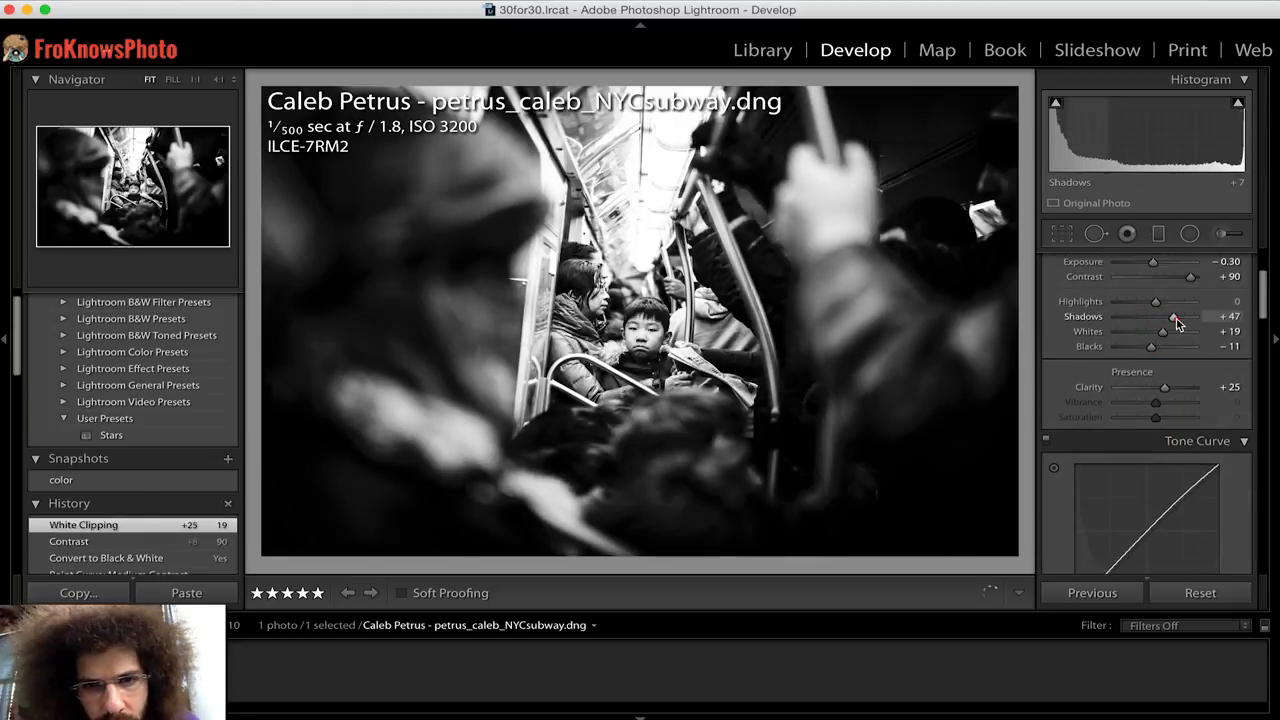
drag(1176, 316, 1124, 316)
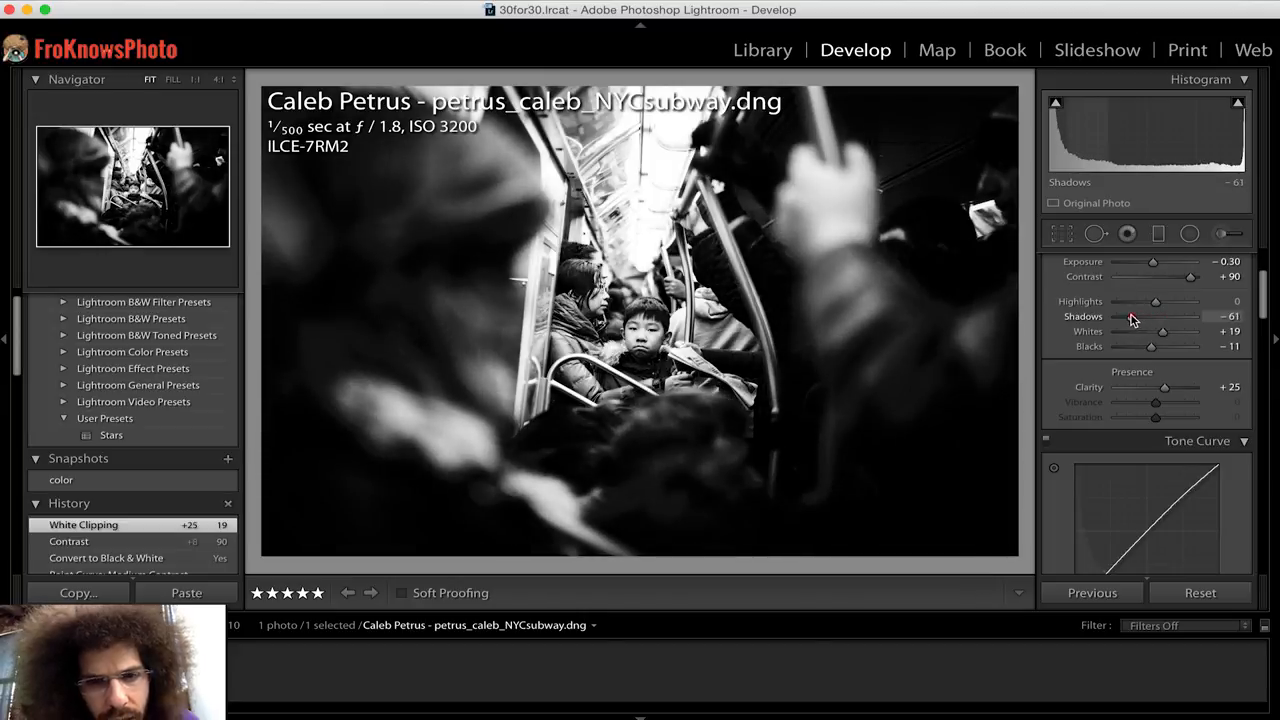
click(1062, 232)
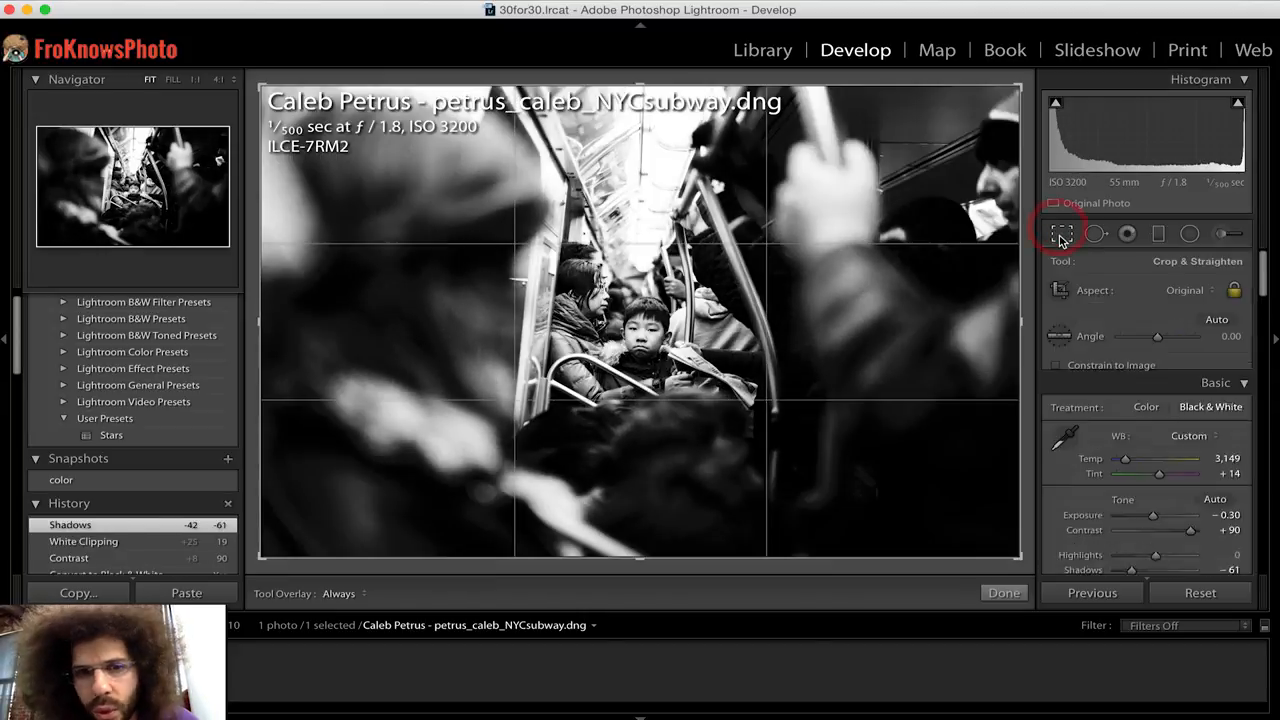
Crop the black-and-white photo tighter around the boy and apply it
click(1062, 232)
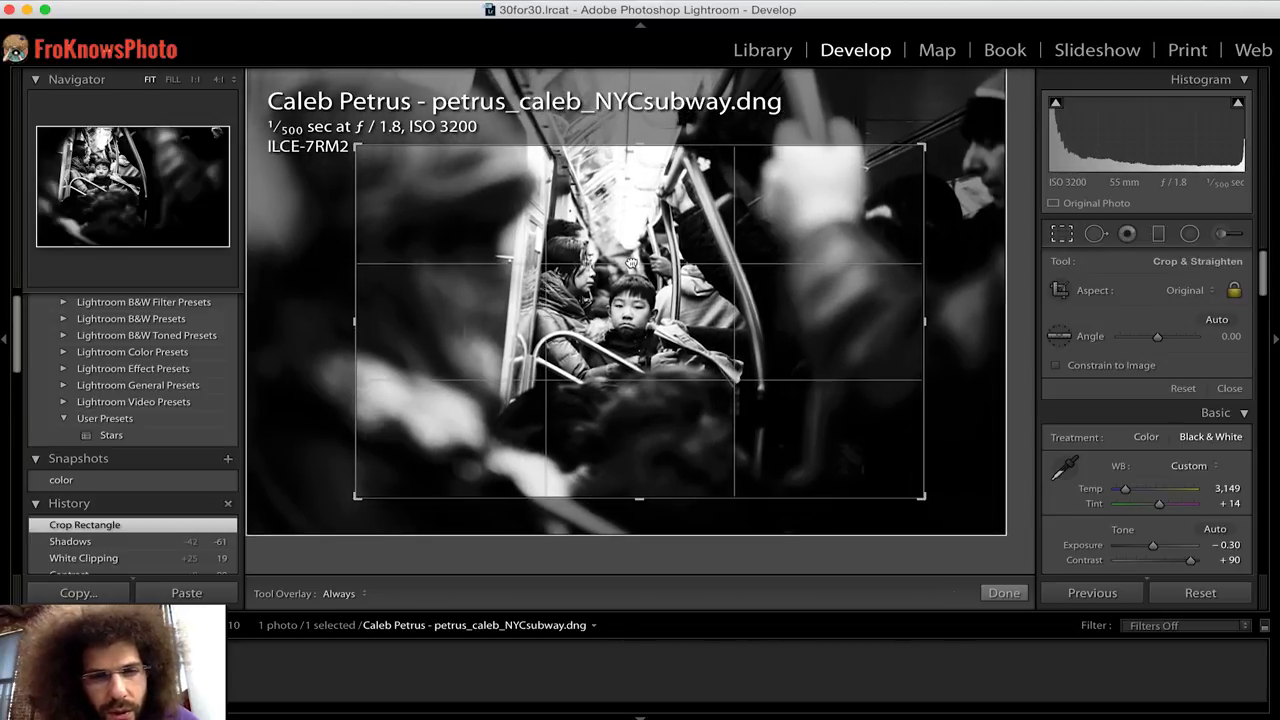
click(1004, 592)
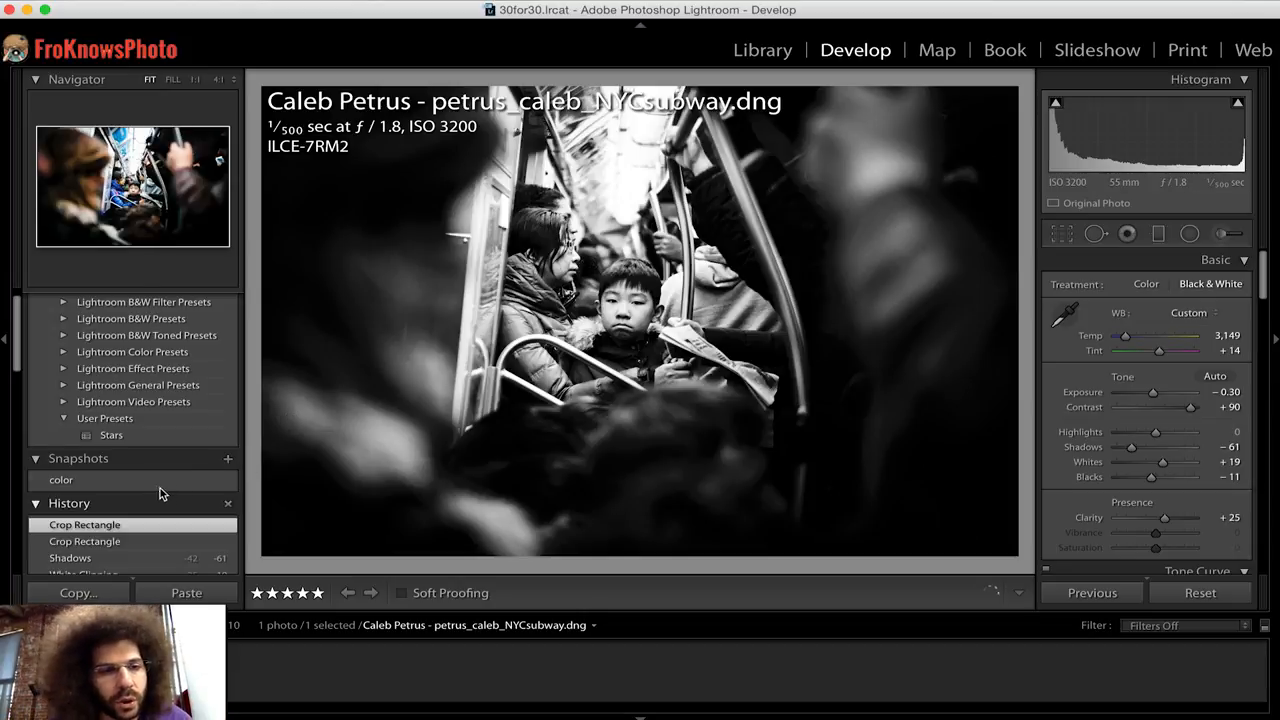
Save the cropped black-and-white version as a snapshot named black, then reopen cropping
click(228, 458)
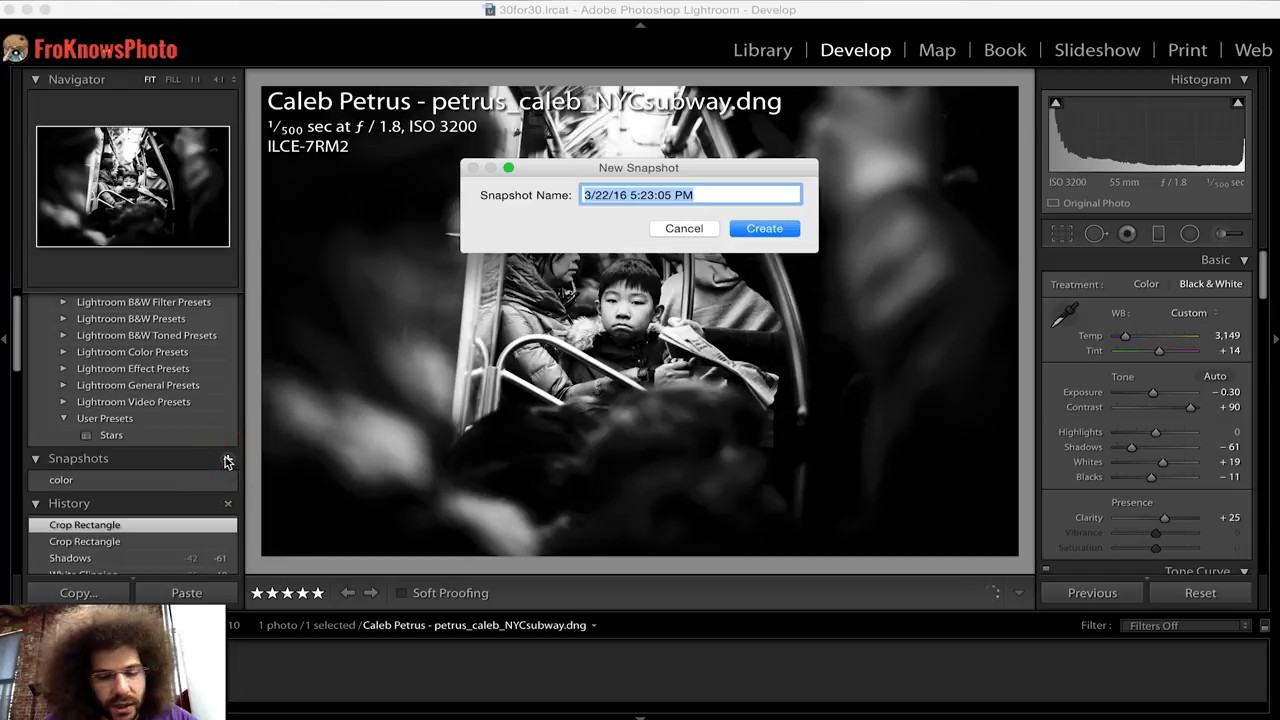
click(764, 228)
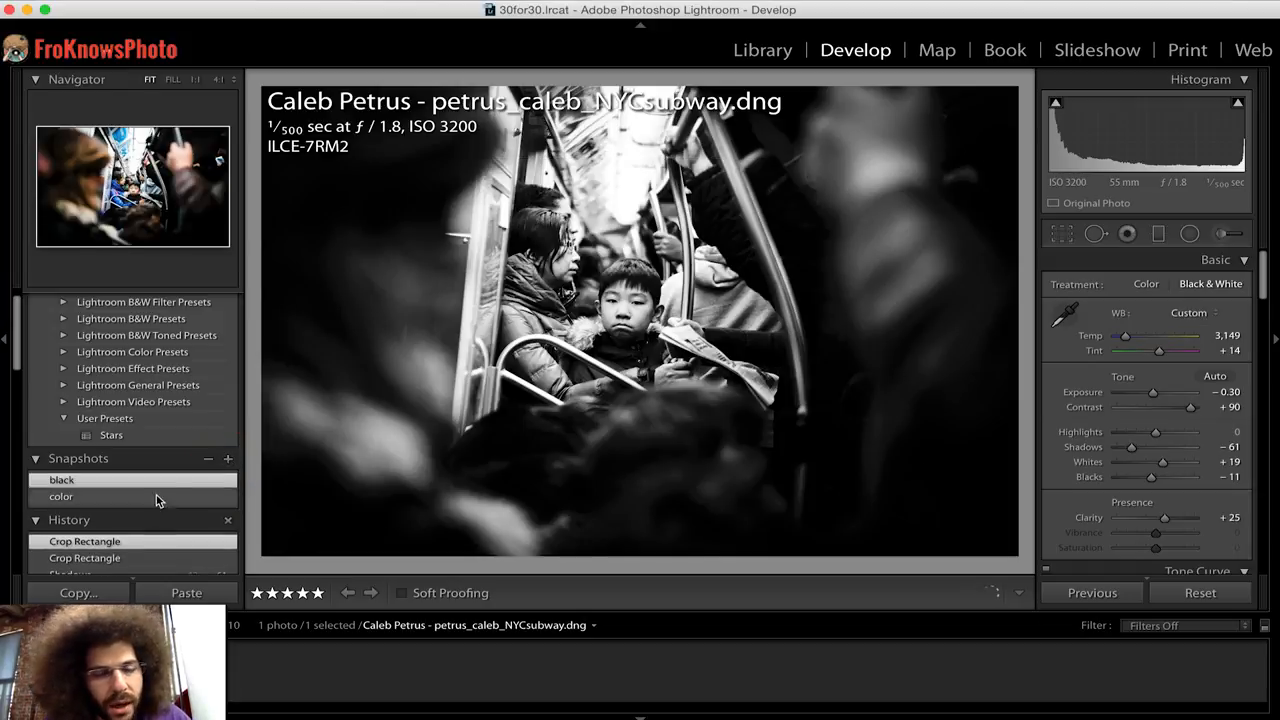
click(1060, 232)
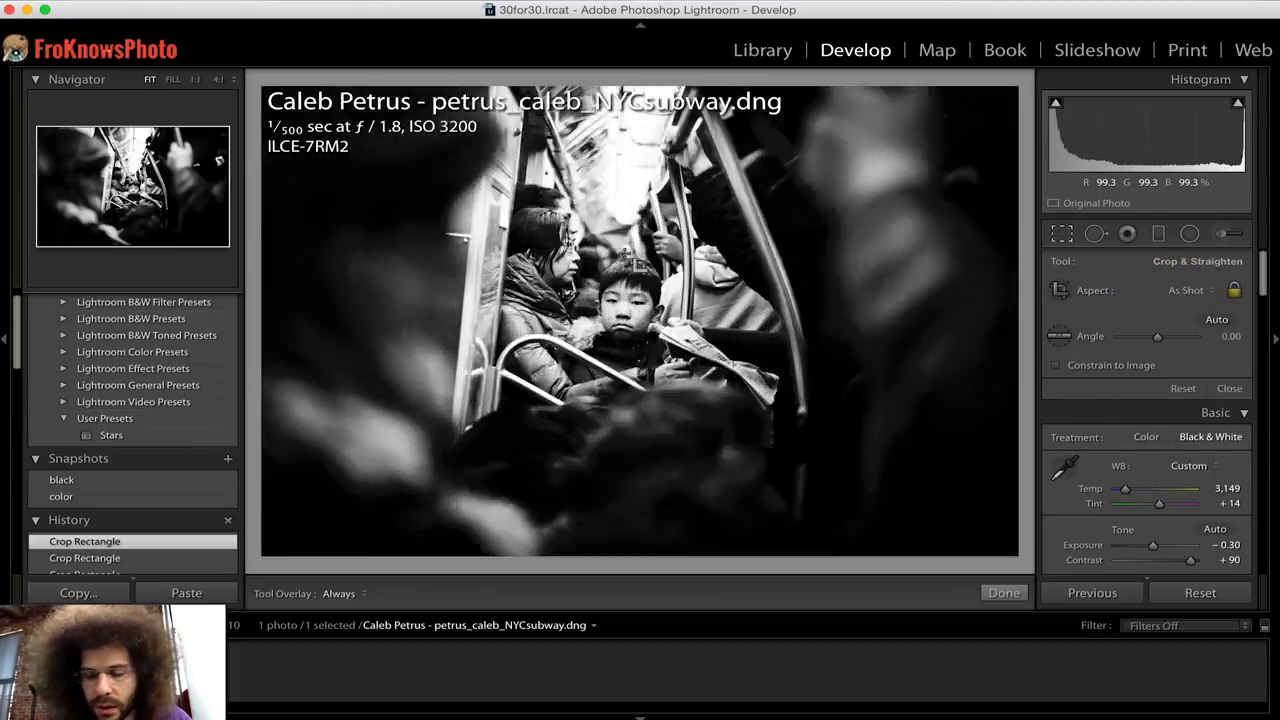
Save the uncropped black-and-white version as snapshot 'black_non_crop' and load it
click(228, 458)
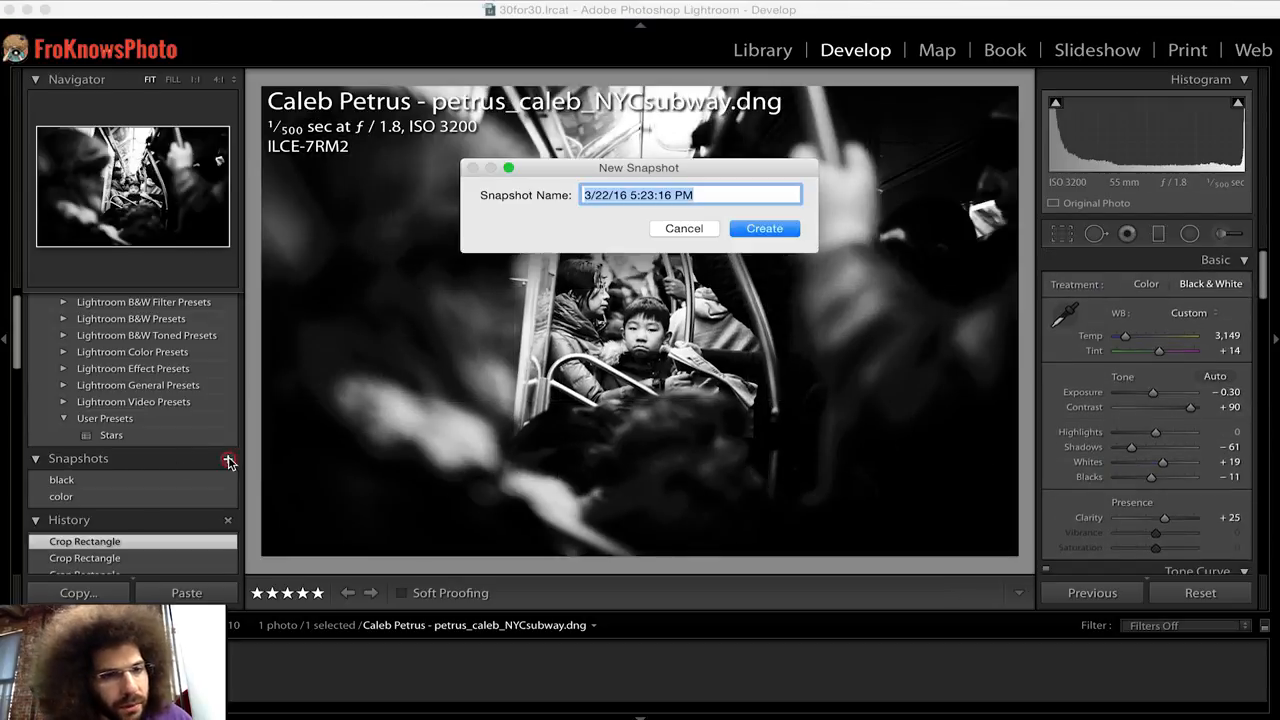
text(black_non_crop)
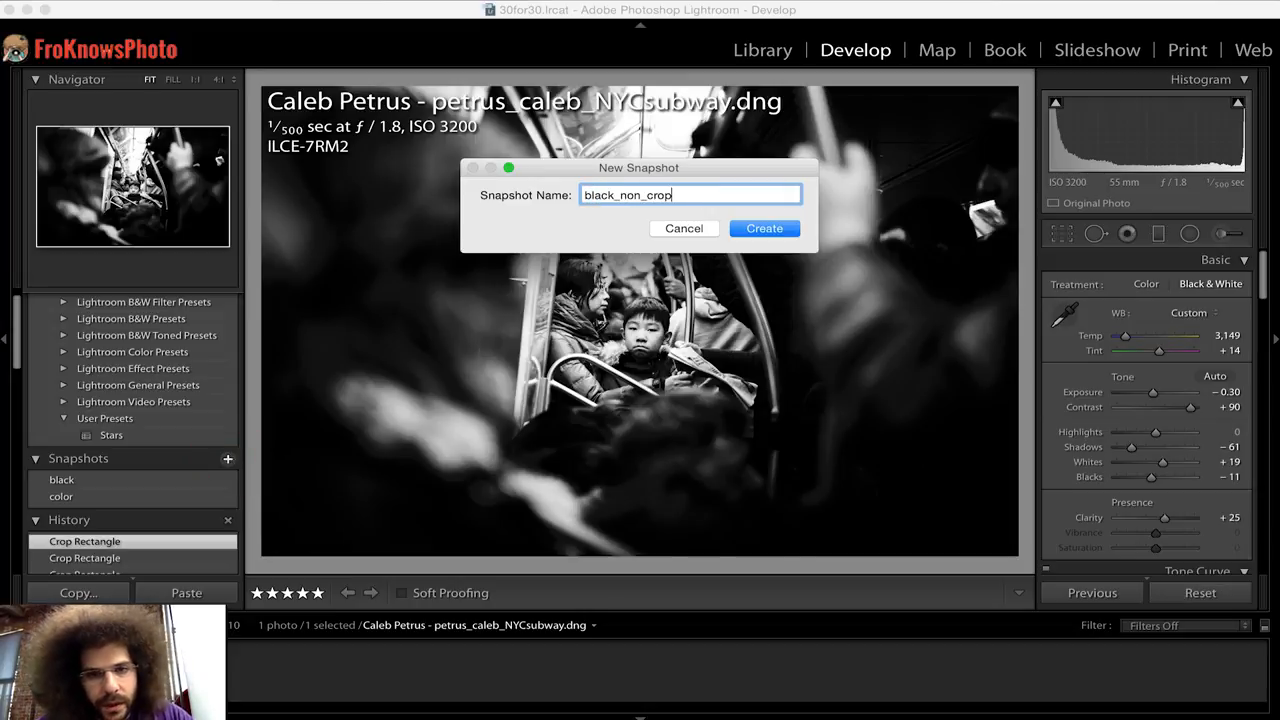
click(764, 228)
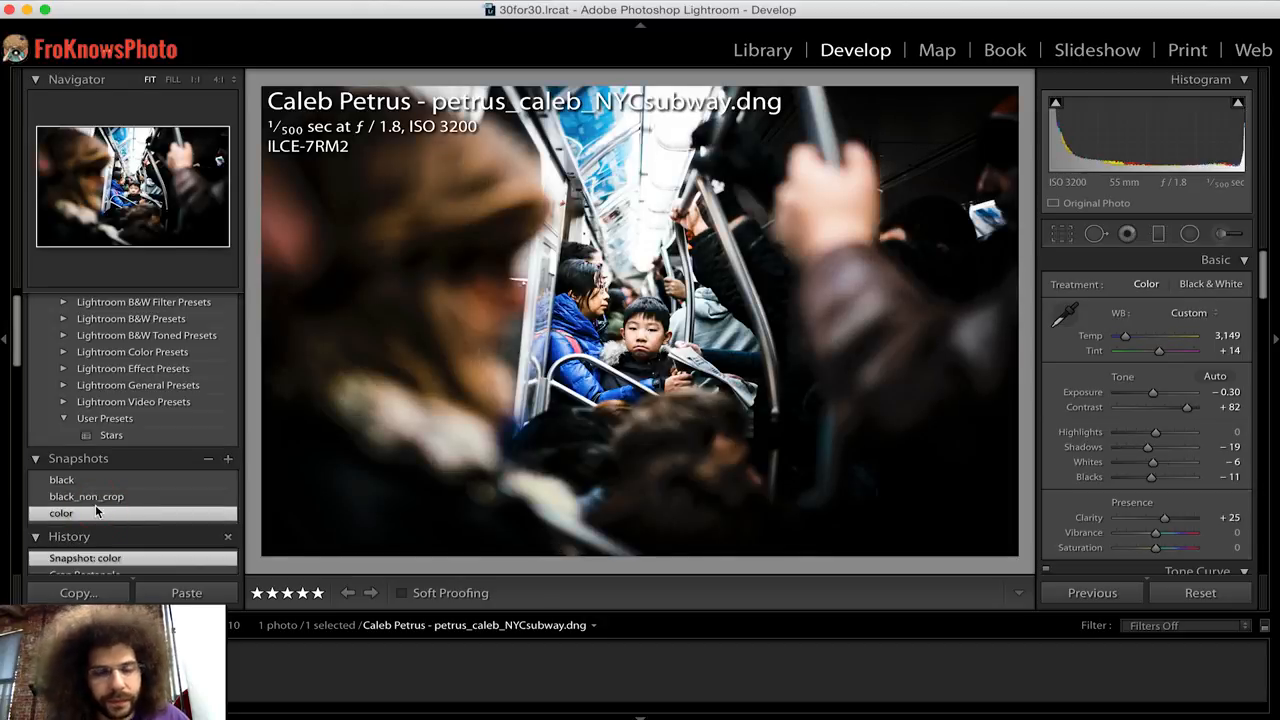
click(88, 496)
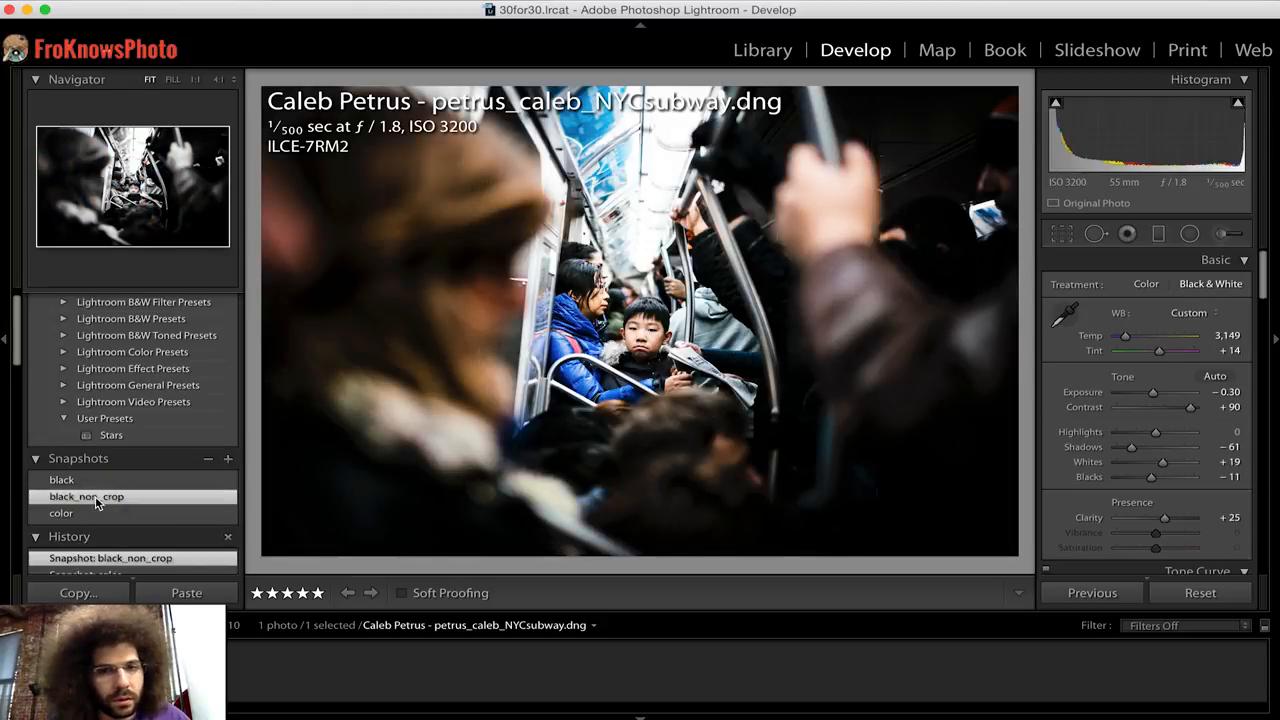